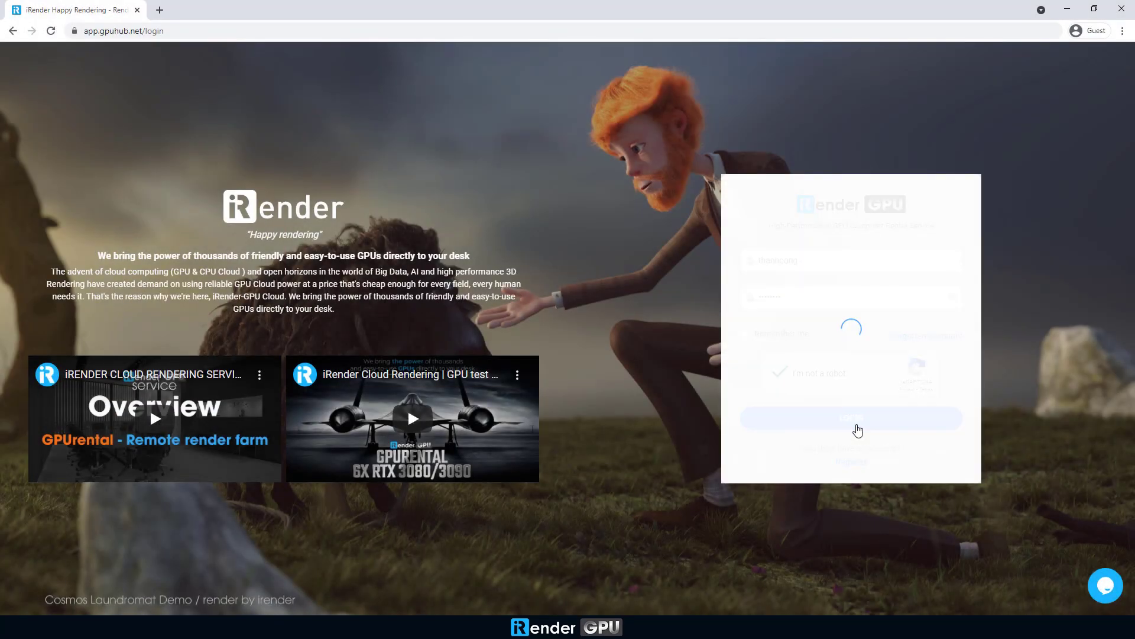
Sign in, then create a Windows 10 image on the 6x RTX 3090 Card package
{"action": "left_click", "coordinate": [850, 418]}
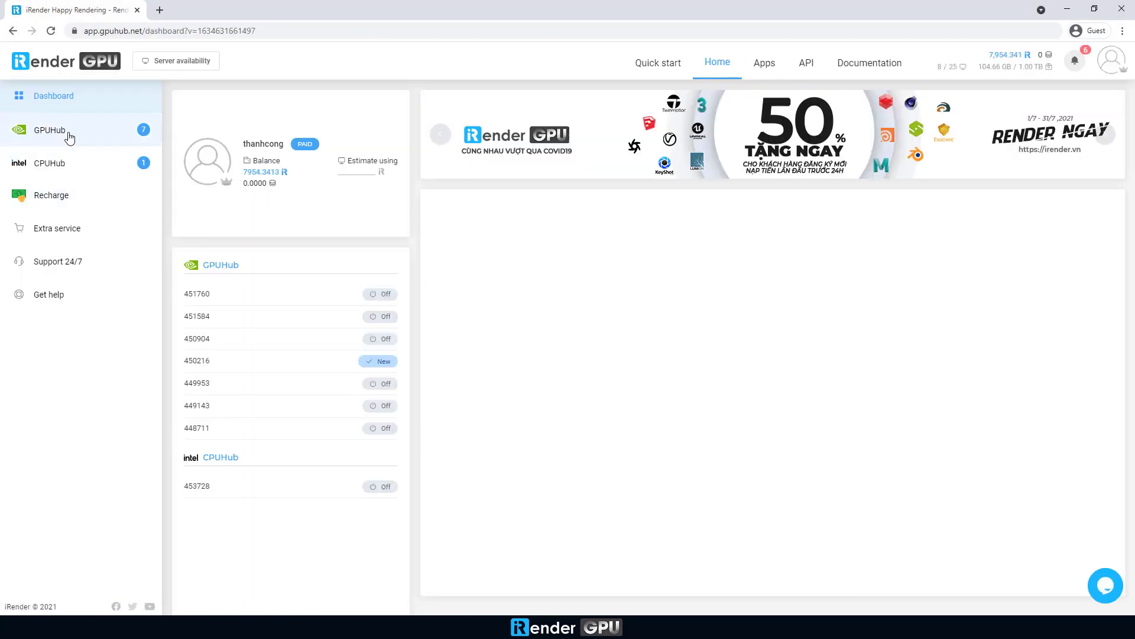
{"action": "left_click", "coordinate": [49, 130]}
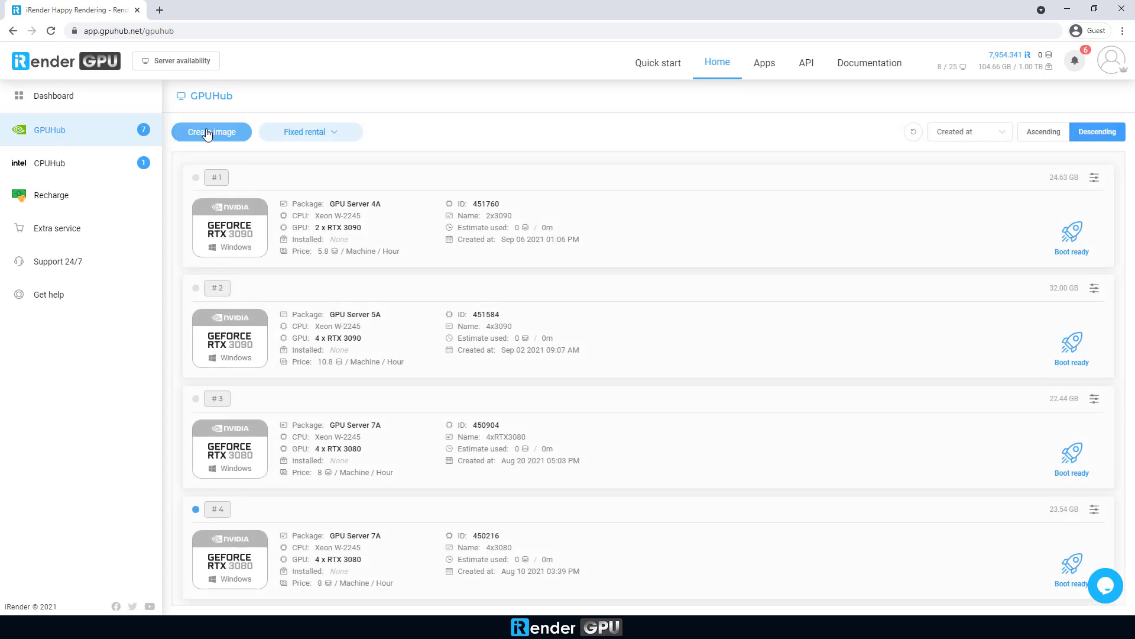
{"action": "left_click", "coordinate": [211, 131]}
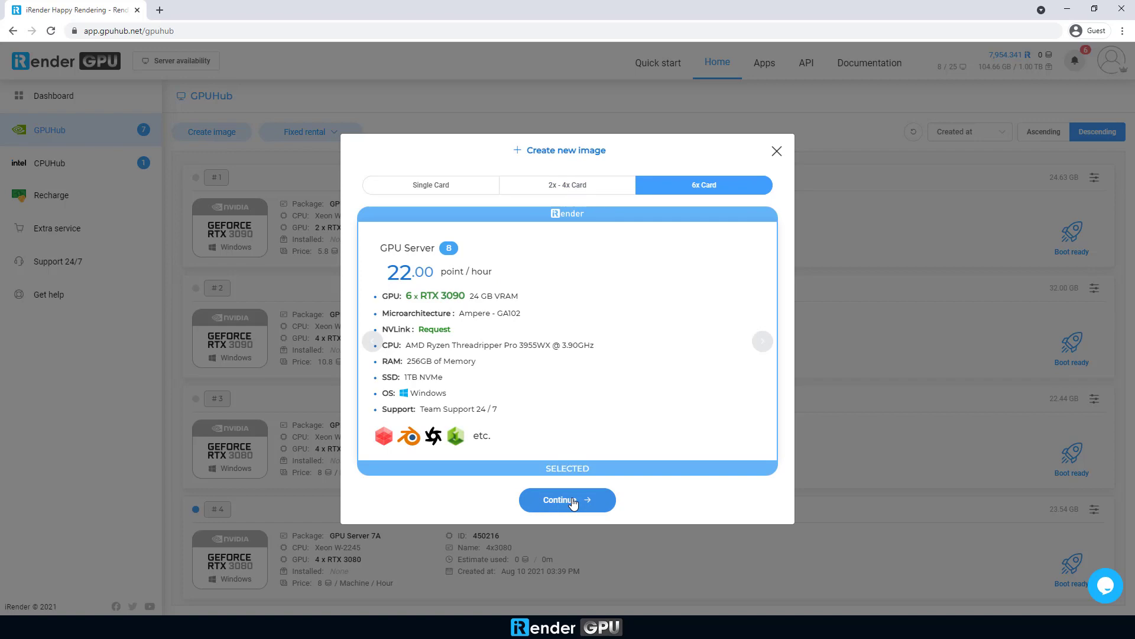
{"action": "left_click", "coordinate": [567, 499]}
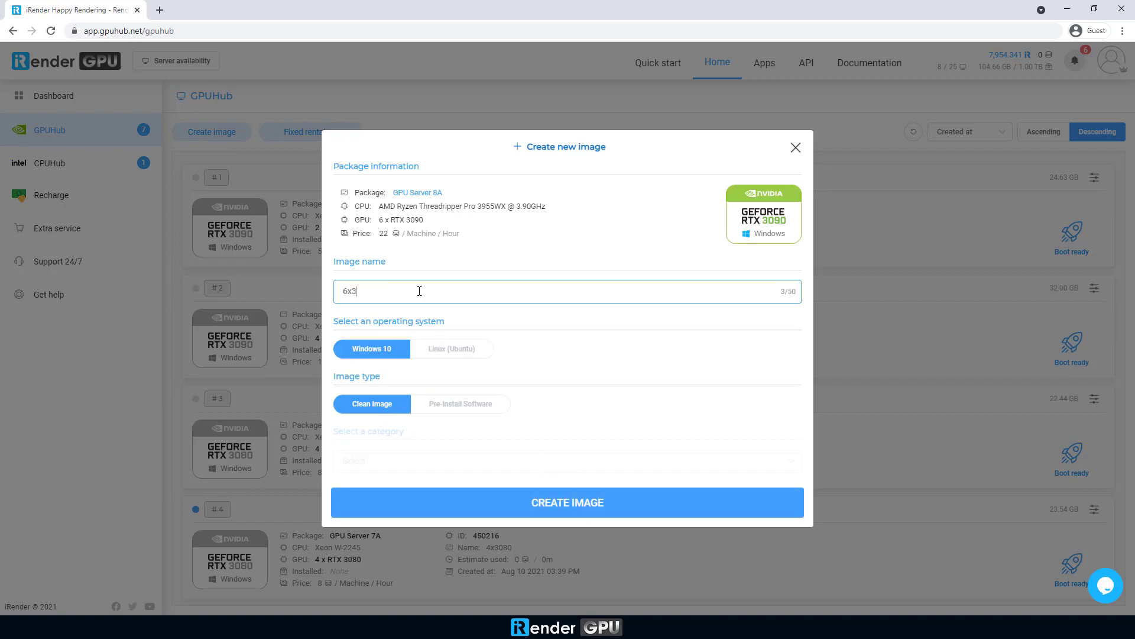
{"action": "left_click", "coordinate": [567, 501]}
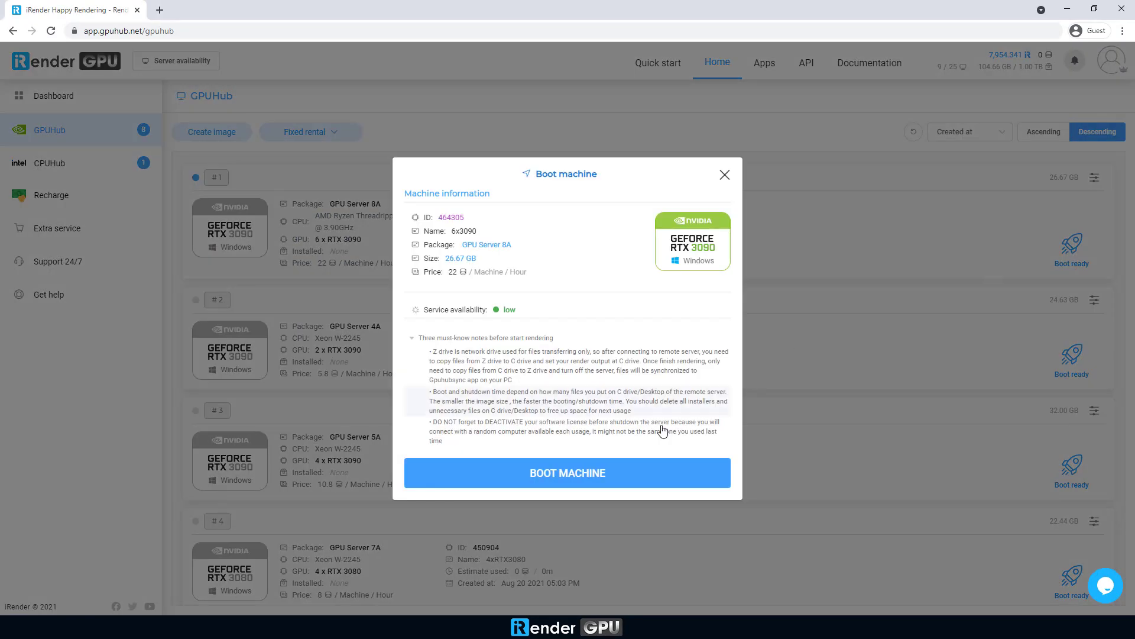
Boot the 6x3090 machine and log in to it via the Primary Server .rdp connection
{"action": "left_click", "coordinate": [567, 472]}
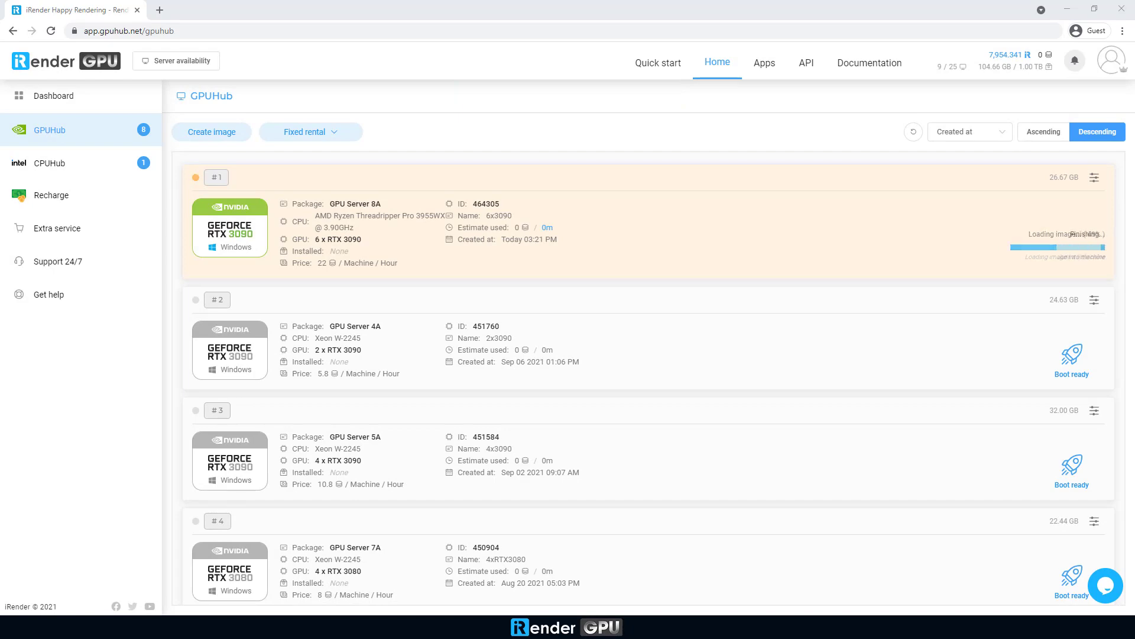
{"action": "left_click", "coordinate": [1071, 245]}
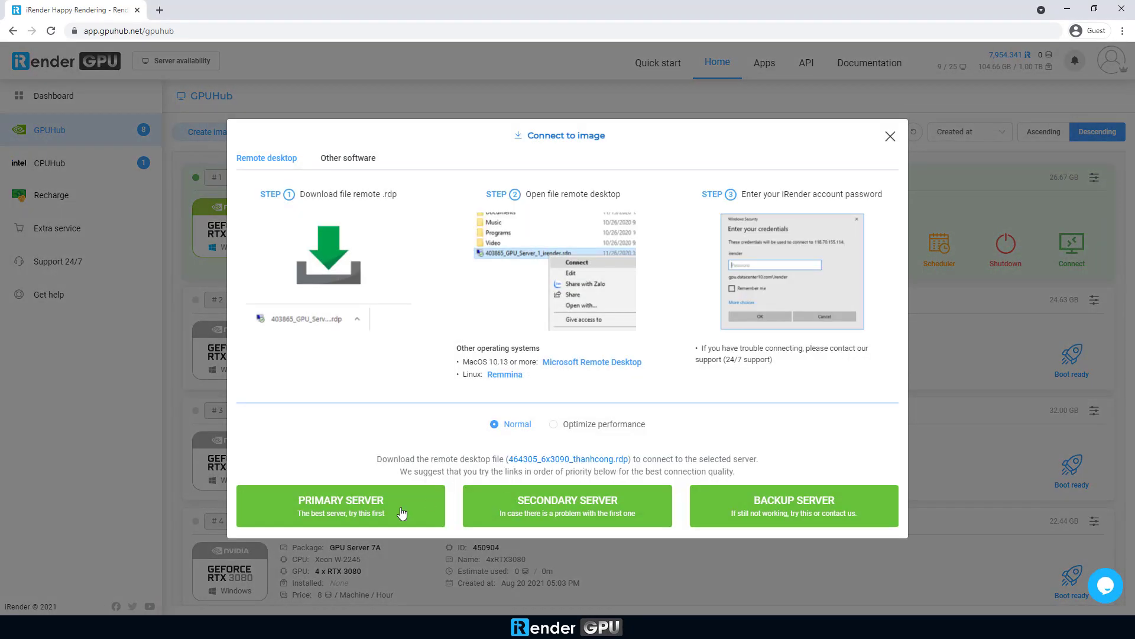
{"action": "left_click", "coordinate": [341, 505]}
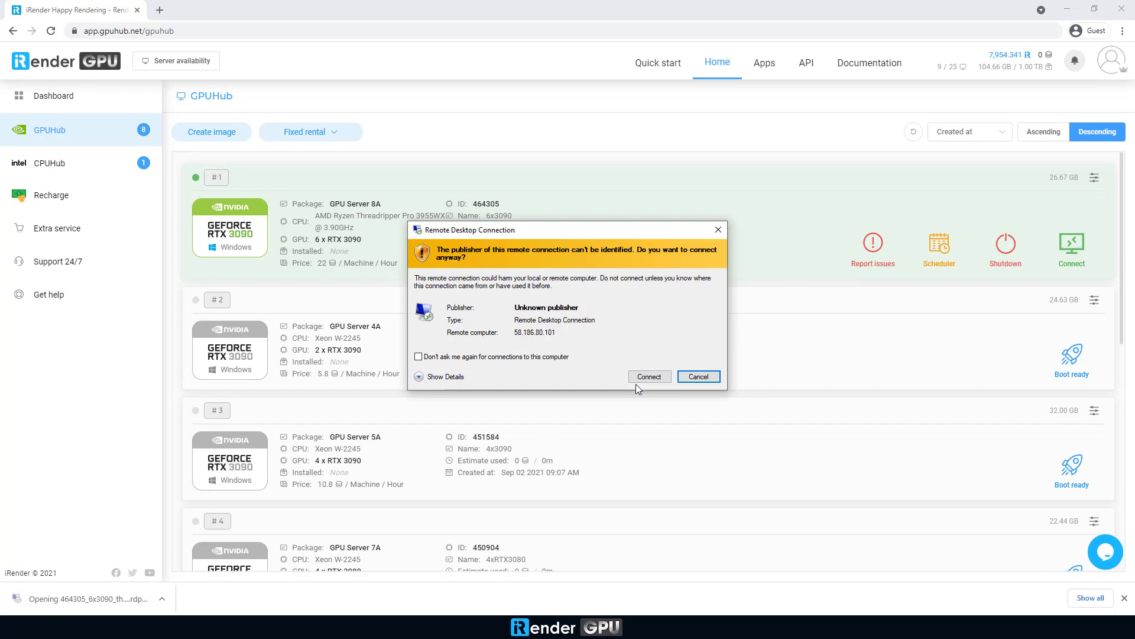
{"action": "left_click", "coordinate": [649, 376]}
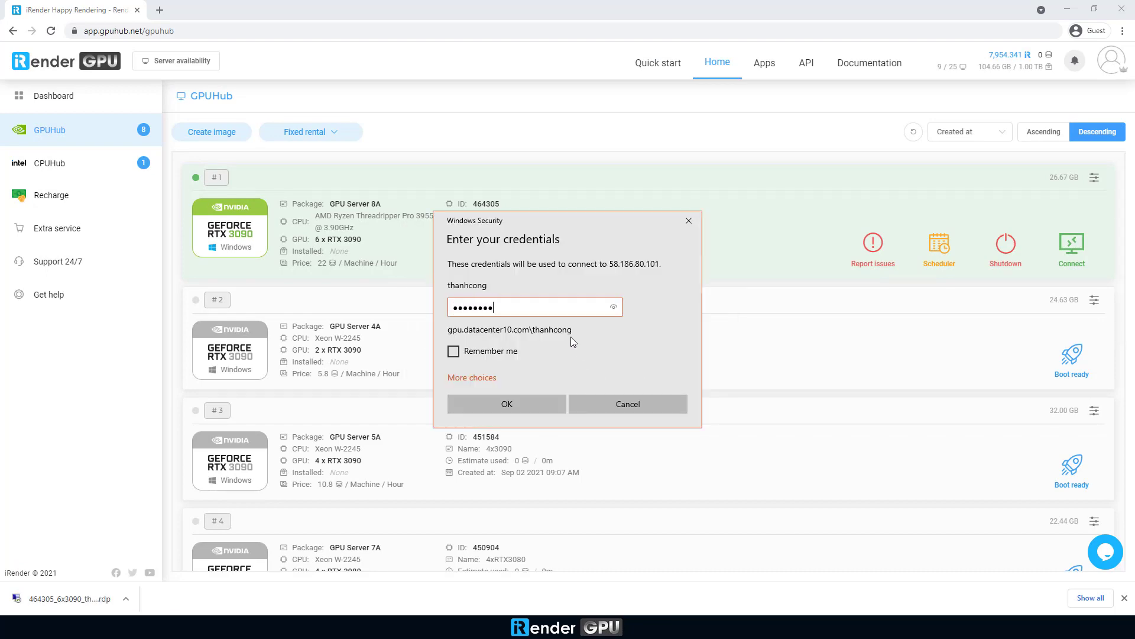
{"action": "left_click", "coordinate": [506, 403]}
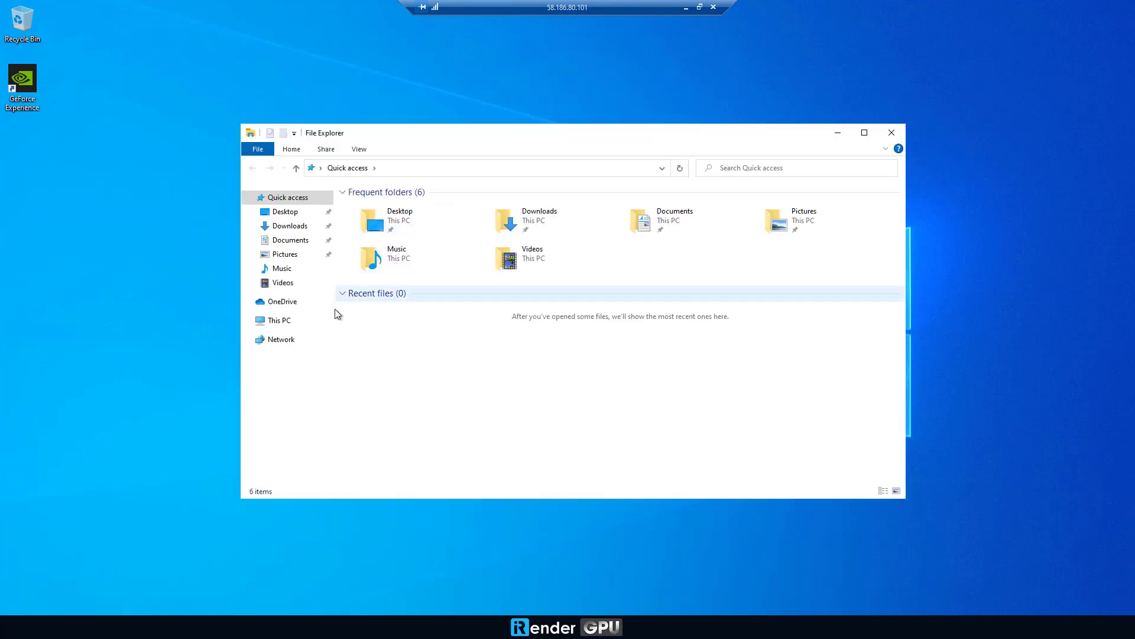
Navigate This PC > Softwares (X:) to the 3Ds Max 2020 installer folder
{"action": "left_click", "coordinate": [279, 320]}
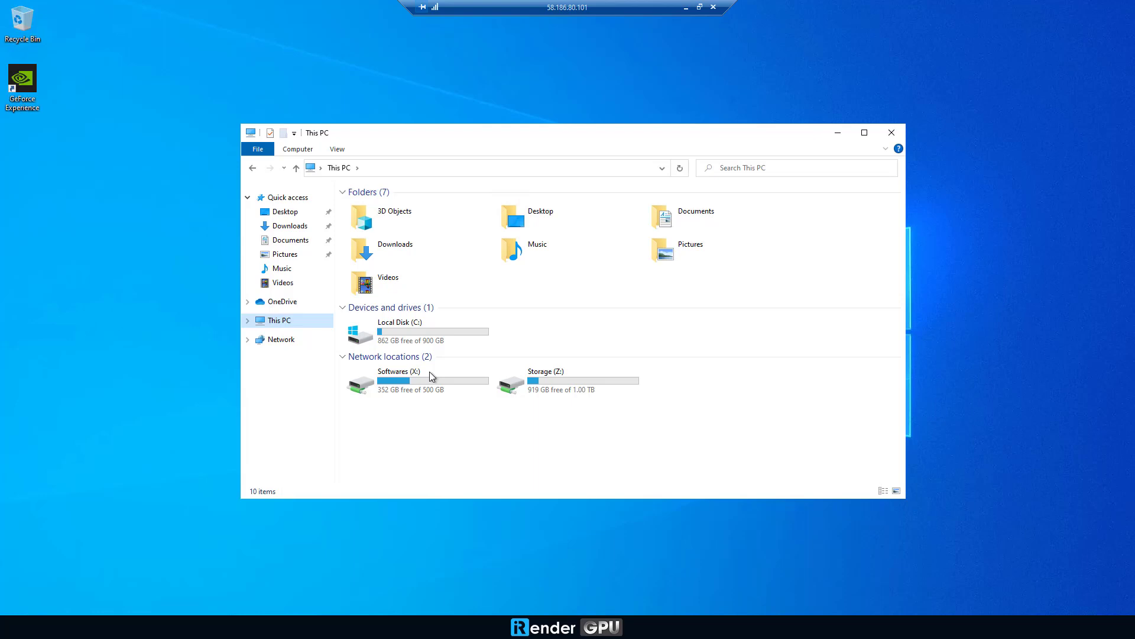
{"action": "left_click", "coordinate": [412, 380]}
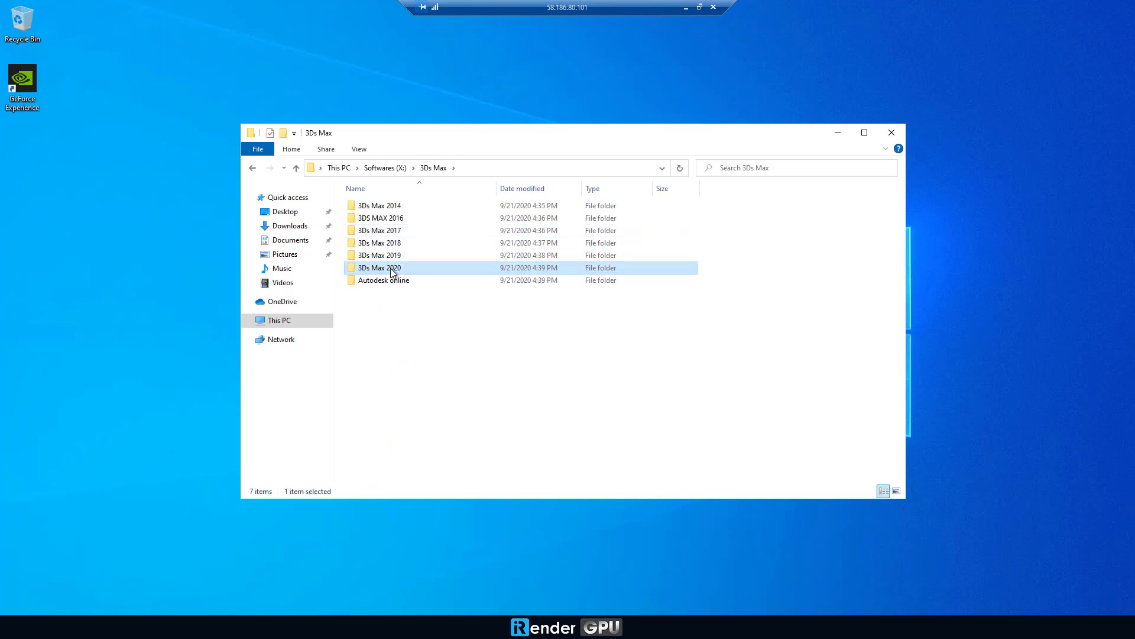
{"action": "double_click", "coordinate": [380, 267]}
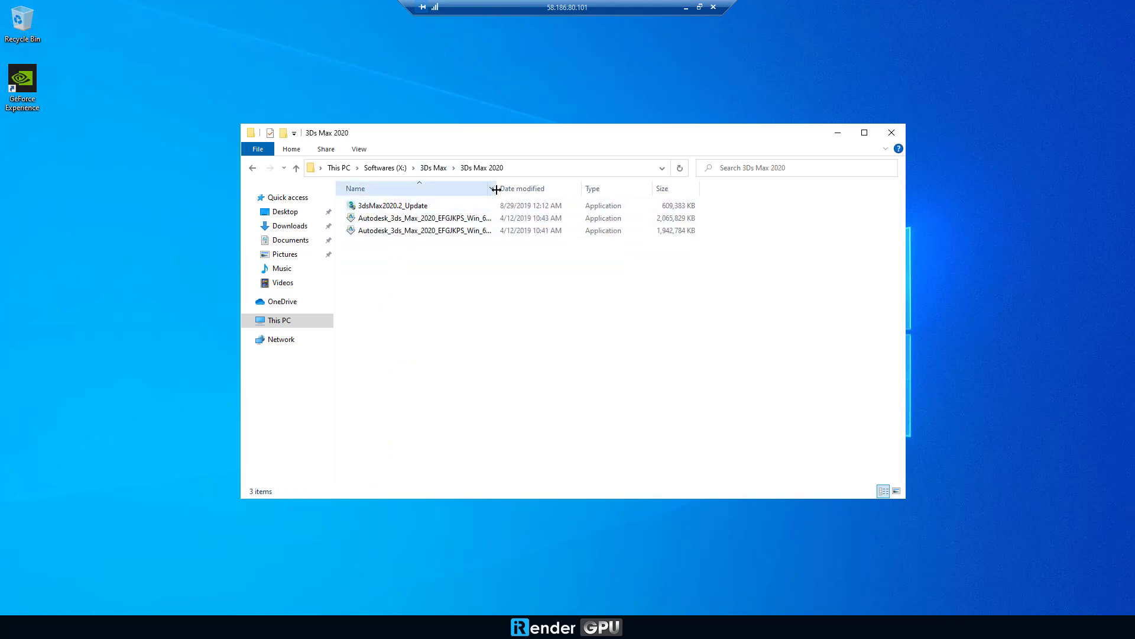
Run the 3ds Max 2020 installer, accept the license and begin installation
{"action": "double_click", "coordinate": [423, 217]}
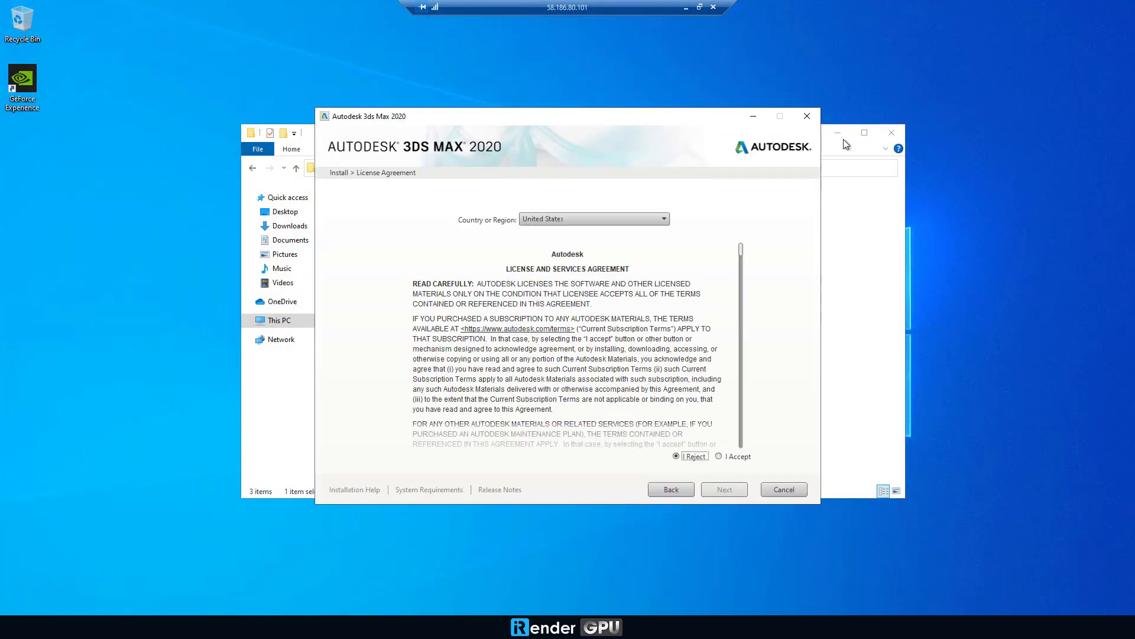
{"action": "left_click", "coordinate": [724, 489]}
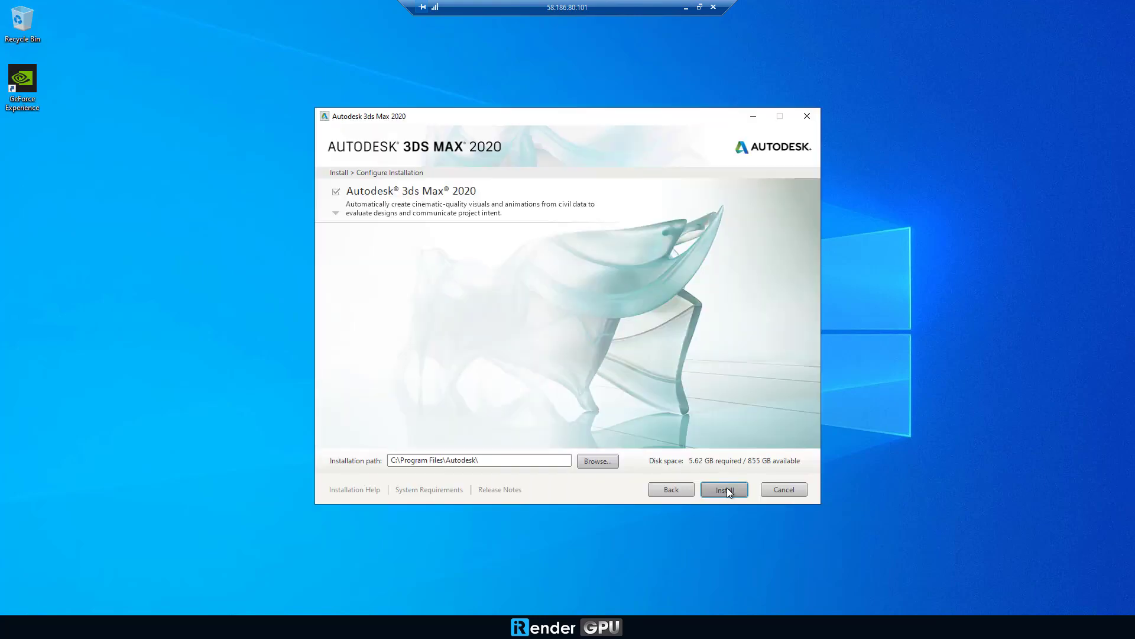
{"action": "left_click", "coordinate": [724, 488]}
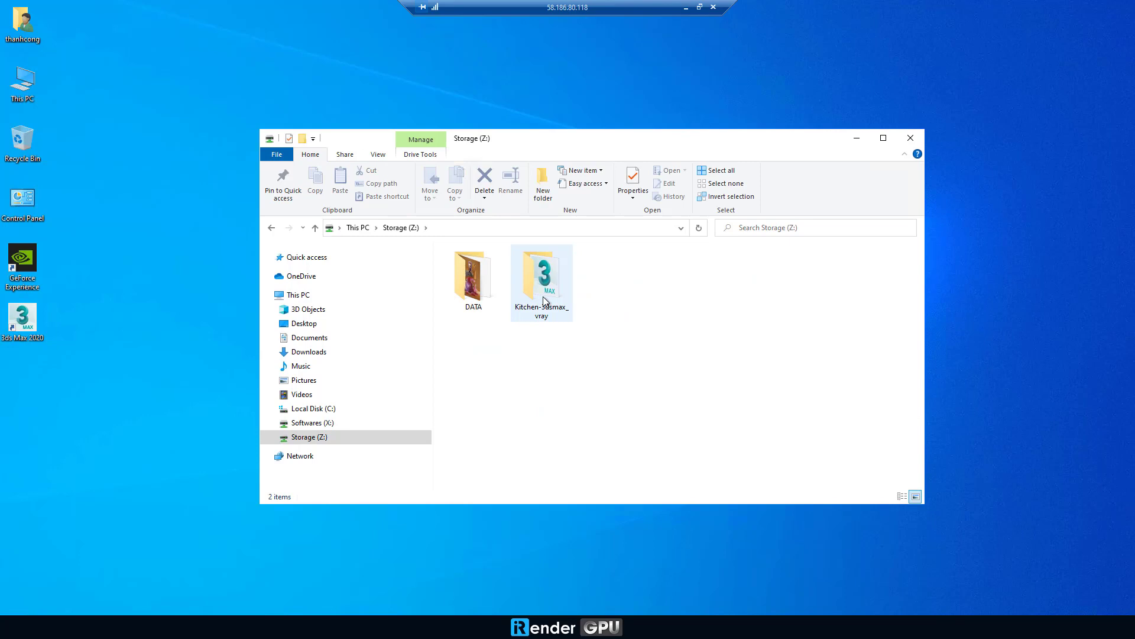
Copy the Kitchen V-Ray folder to the desktop and open T07.max in 3ds Max 2020
{"action": "left_click", "coordinate": [540, 272]}
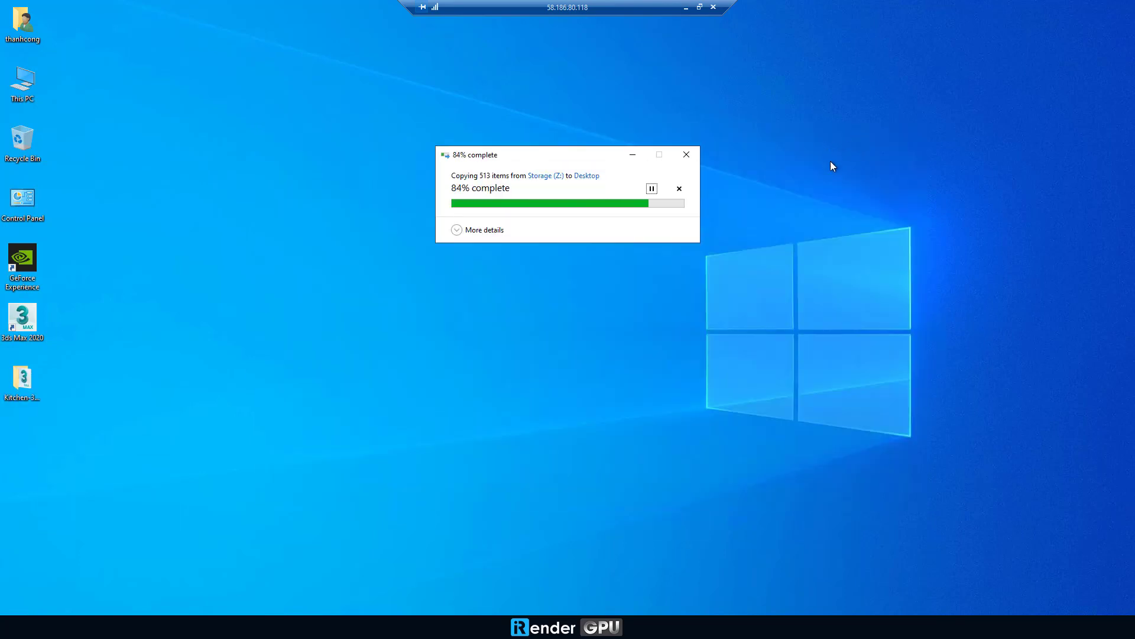
{"action": "right_click", "coordinate": [475, 293]}
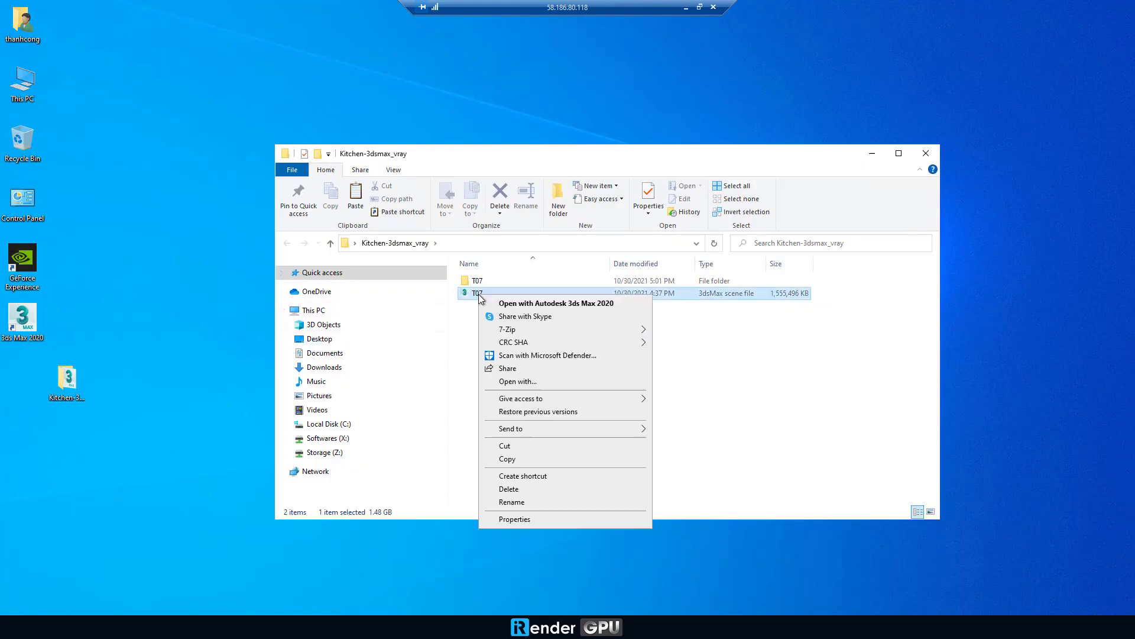
{"action": "left_click", "coordinate": [555, 303]}
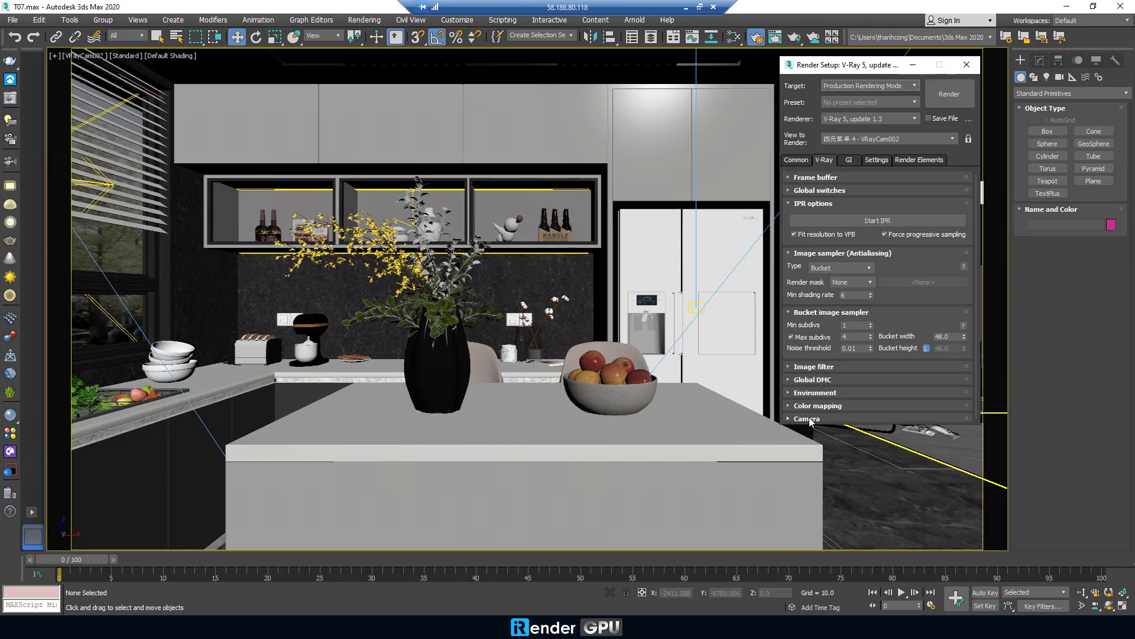
Review the Camera, GI and Settings rollouts, then render the kitchen from VRayCam002
{"action": "left_click", "coordinate": [805, 419]}
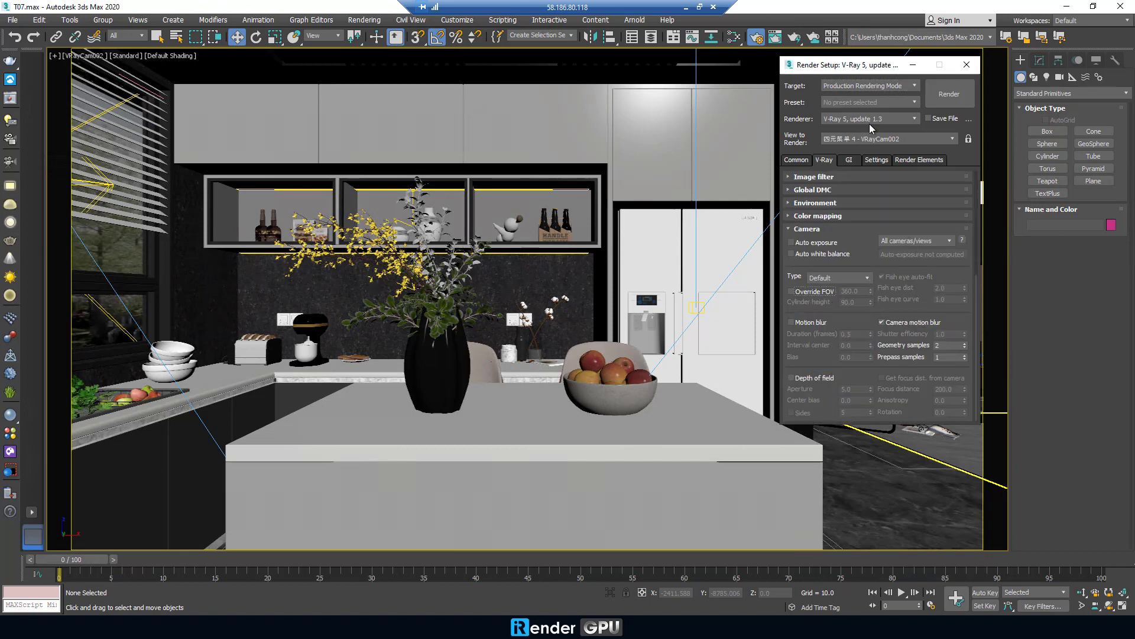
{"action": "left_click", "coordinate": [849, 159]}
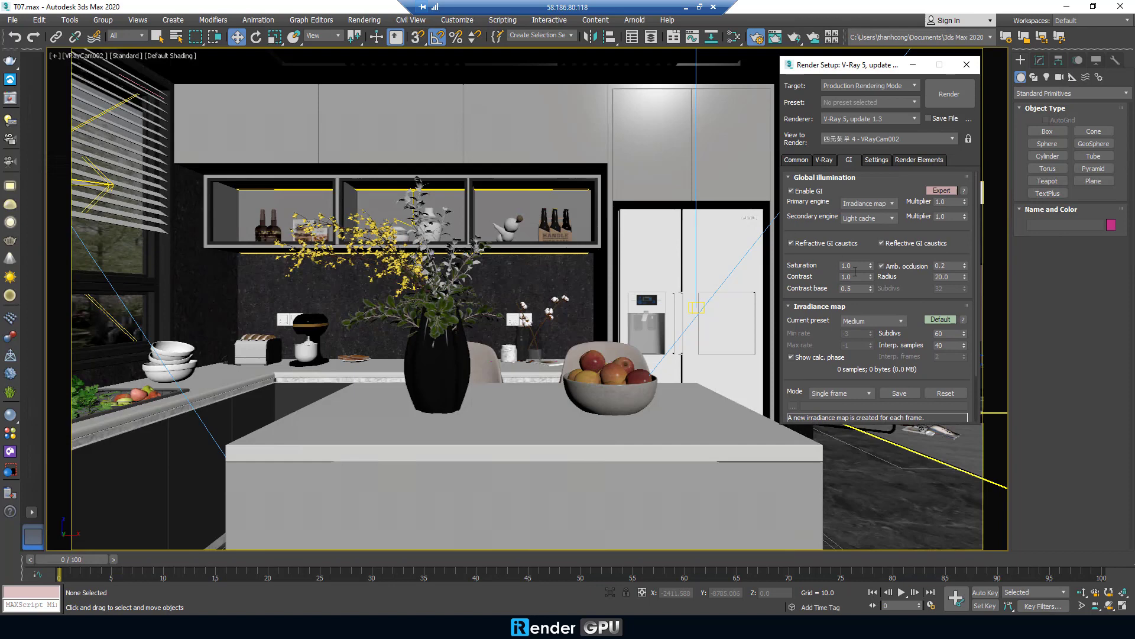
{"action": "left_click", "coordinate": [876, 160]}
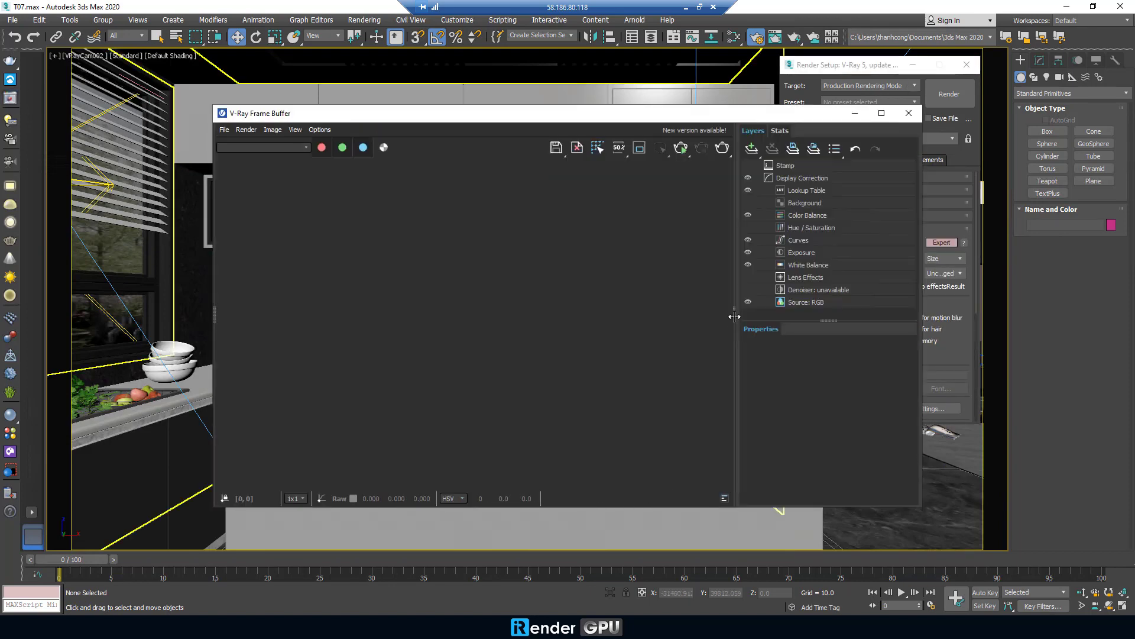
{"action": "left_click", "coordinate": [947, 94]}
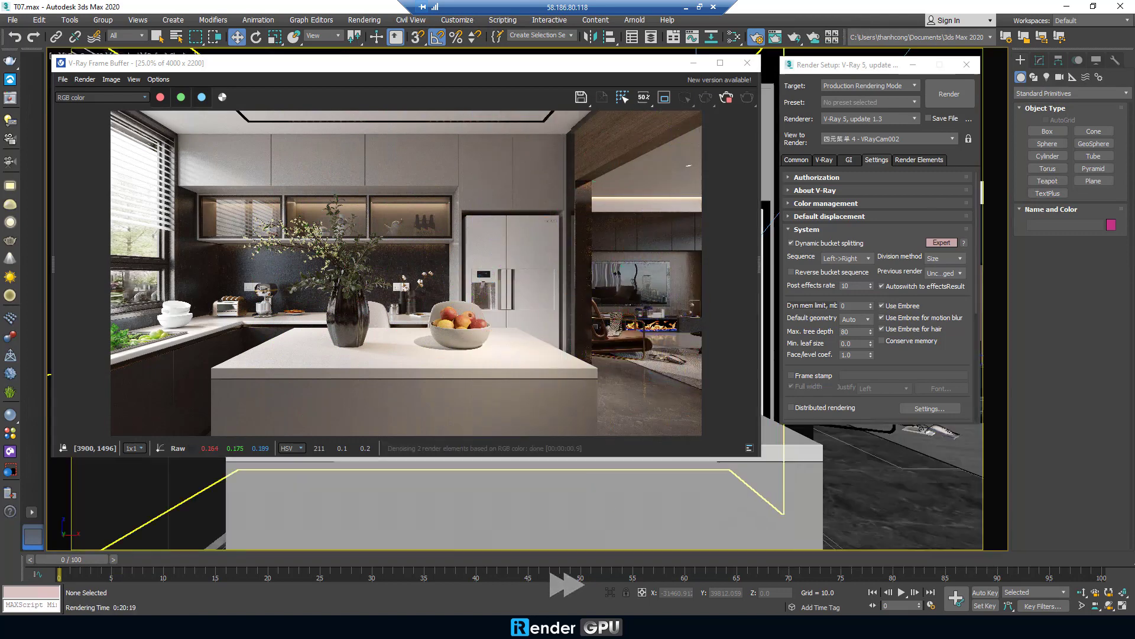
{"action": "left_click", "coordinate": [580, 97]}
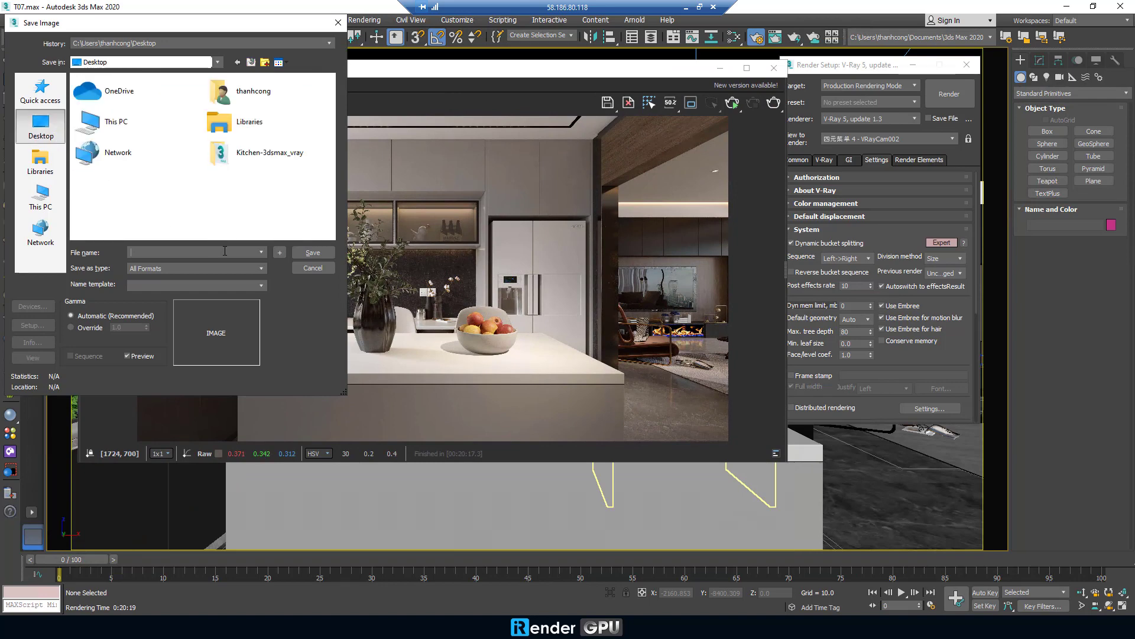
Save the render to the Desktop as CPU_kitchen.png with RGB 24-bit colour depth
{"action": "type", "text": "CPU_kitch"}
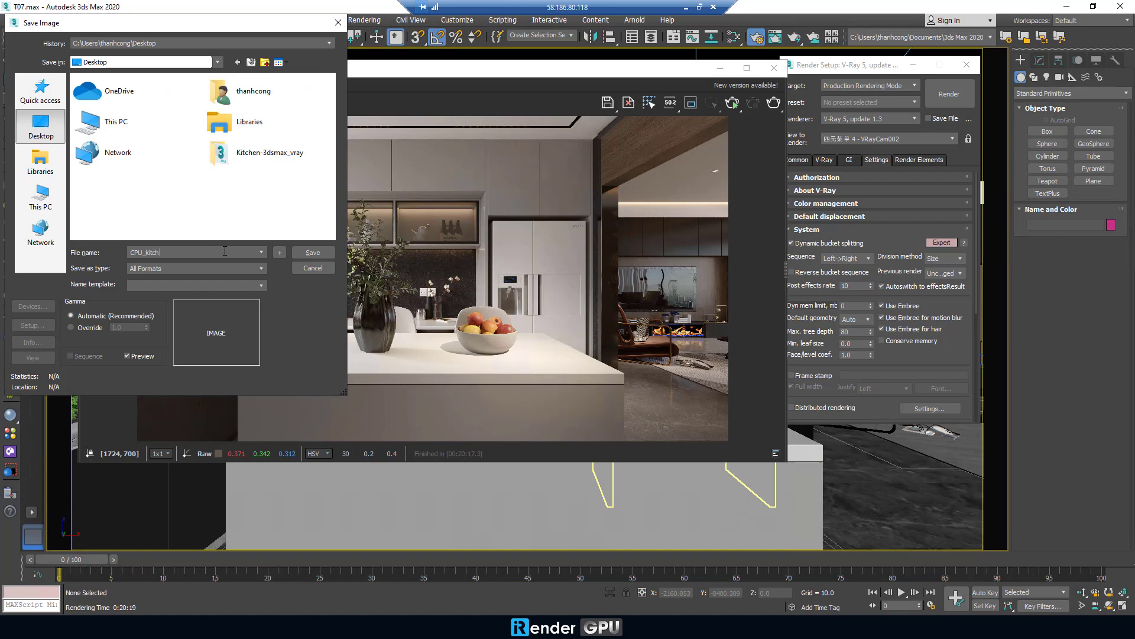
{"action": "left_click", "coordinate": [259, 268]}
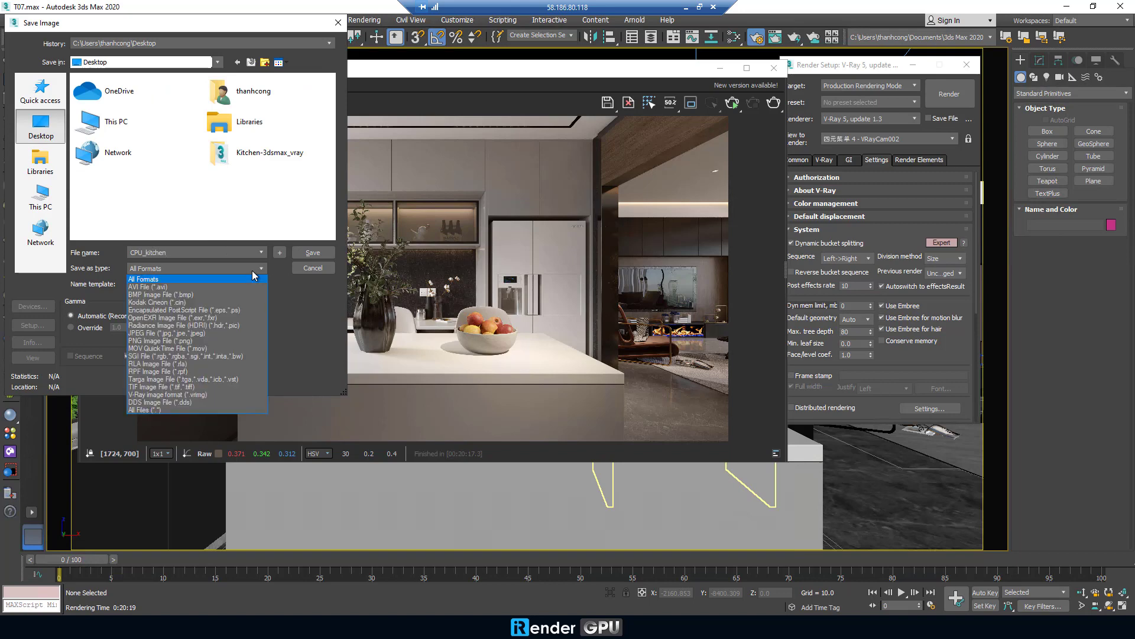
{"action": "left_click", "coordinate": [162, 341]}
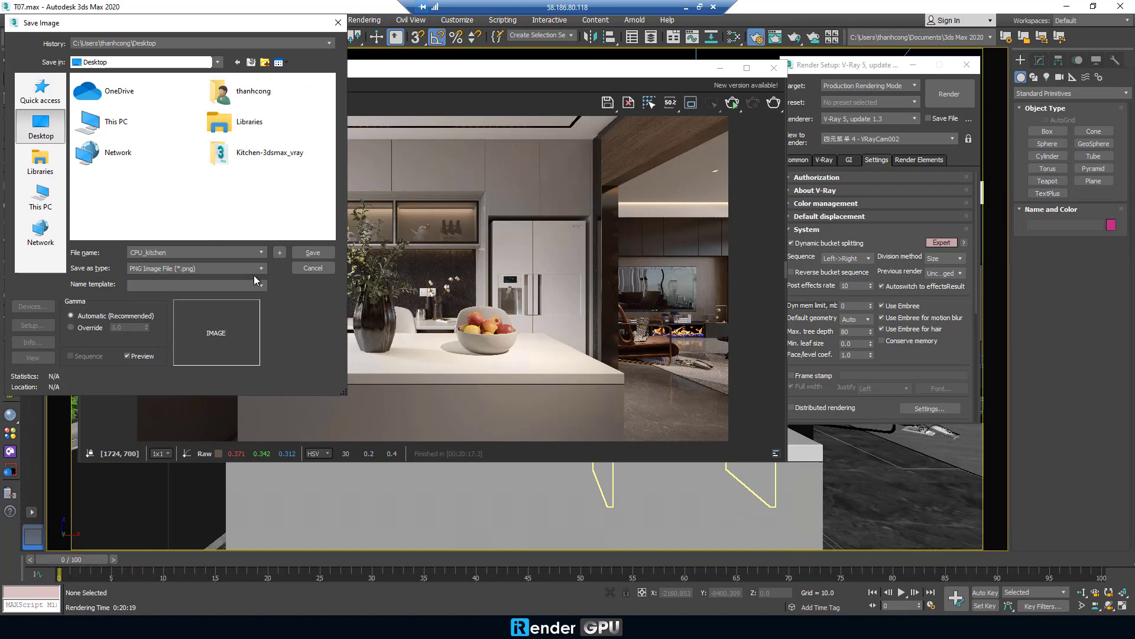
{"action": "left_click", "coordinate": [312, 252]}
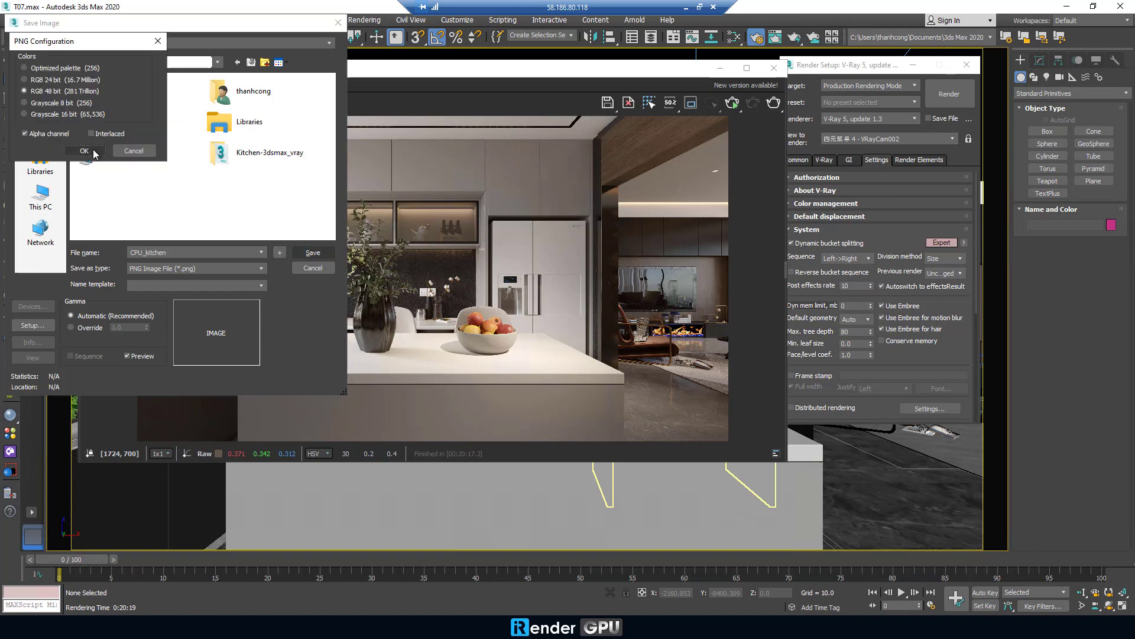
{"action": "left_click", "coordinate": [26, 79]}
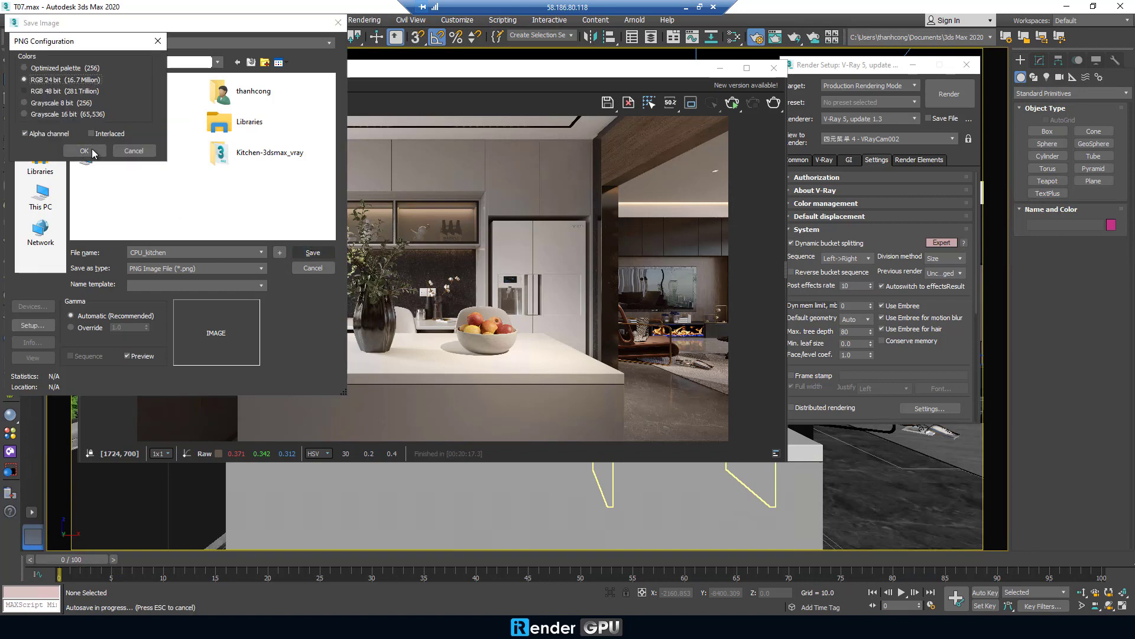
{"action": "left_click", "coordinate": [85, 150]}
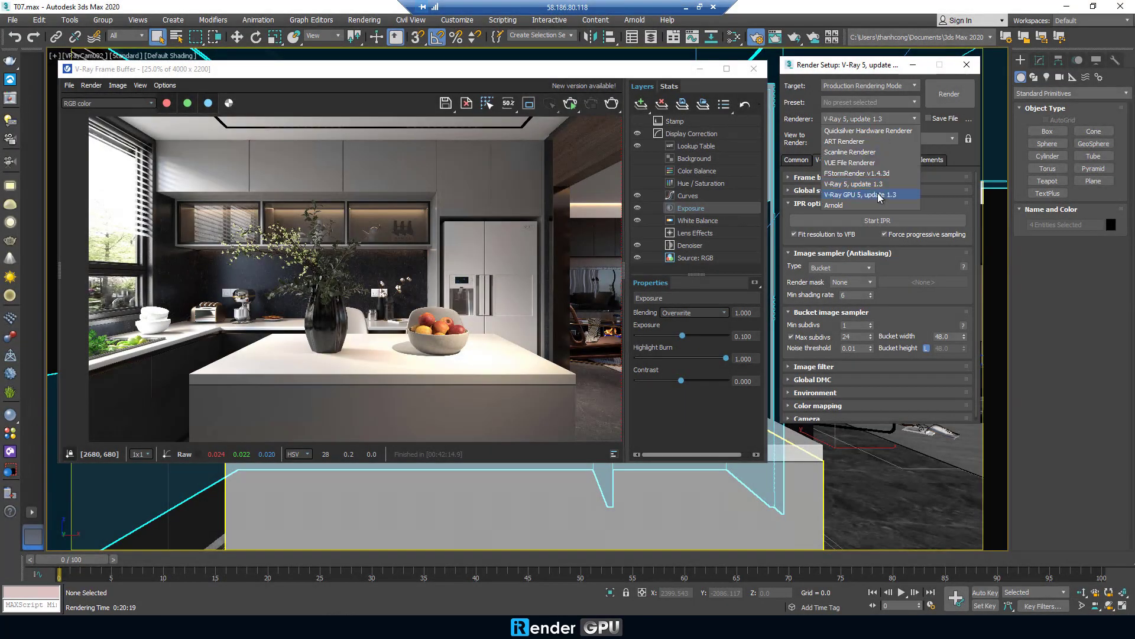
Switch to V-Ray GPU, set Samples limit 1000, confirm the CUDA RTX 3090 devices and render
{"action": "left_click", "coordinate": [861, 194]}
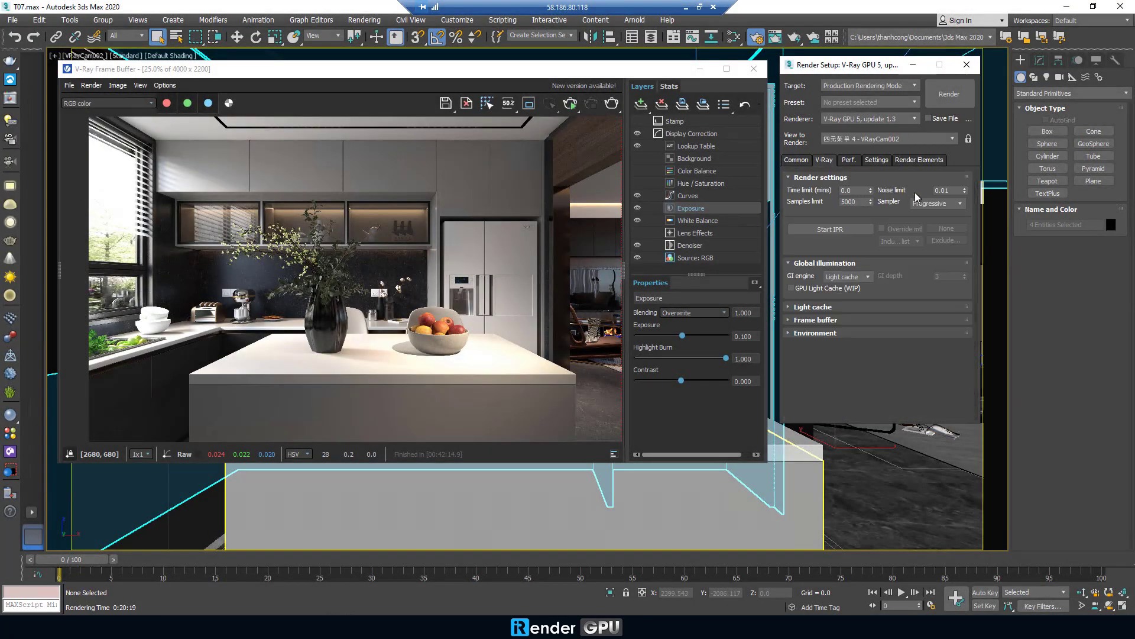
{"action": "triple_click", "coordinate": [855, 201]}
{"action": "type", "text": "1000"}
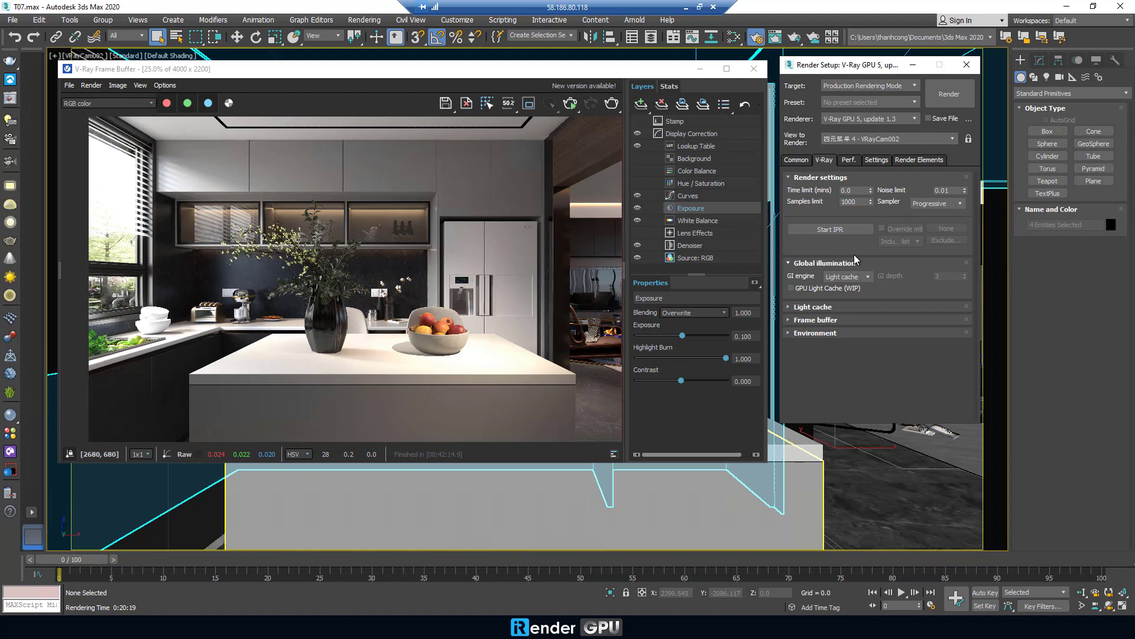
{"action": "left_click", "coordinate": [848, 160]}
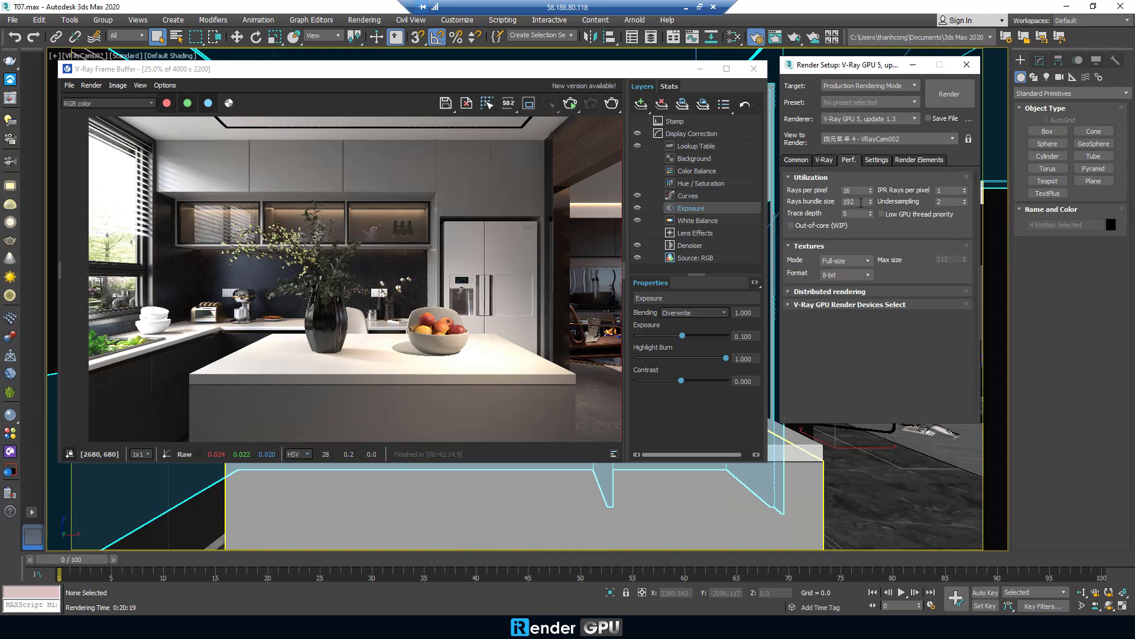
{"action": "left_click", "coordinate": [851, 304]}
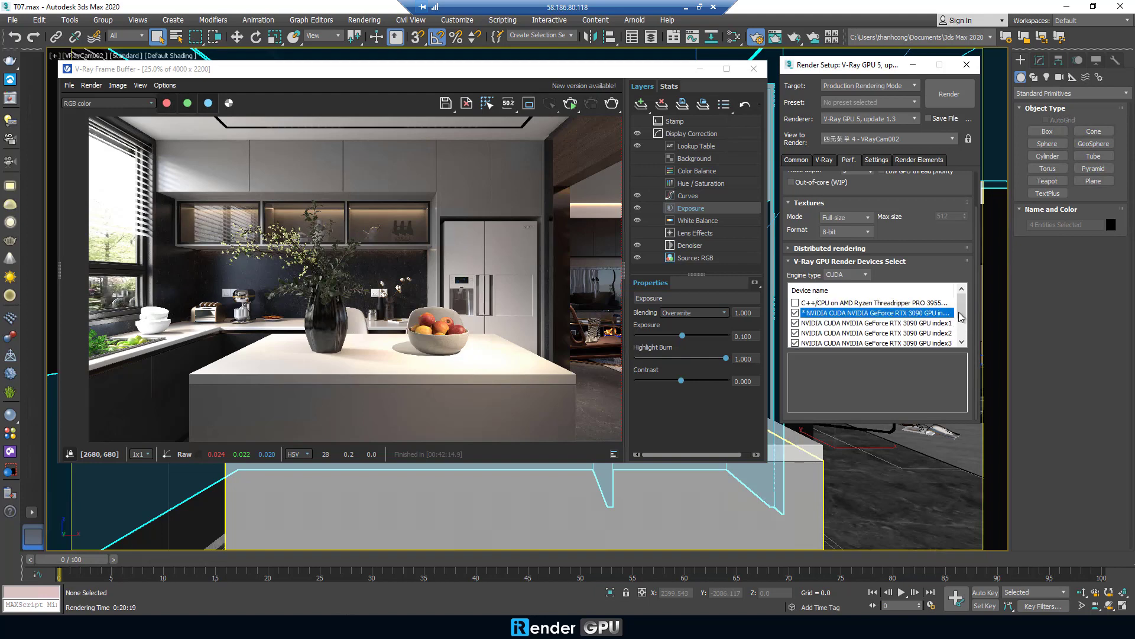
{"action": "left_click", "coordinate": [876, 160]}
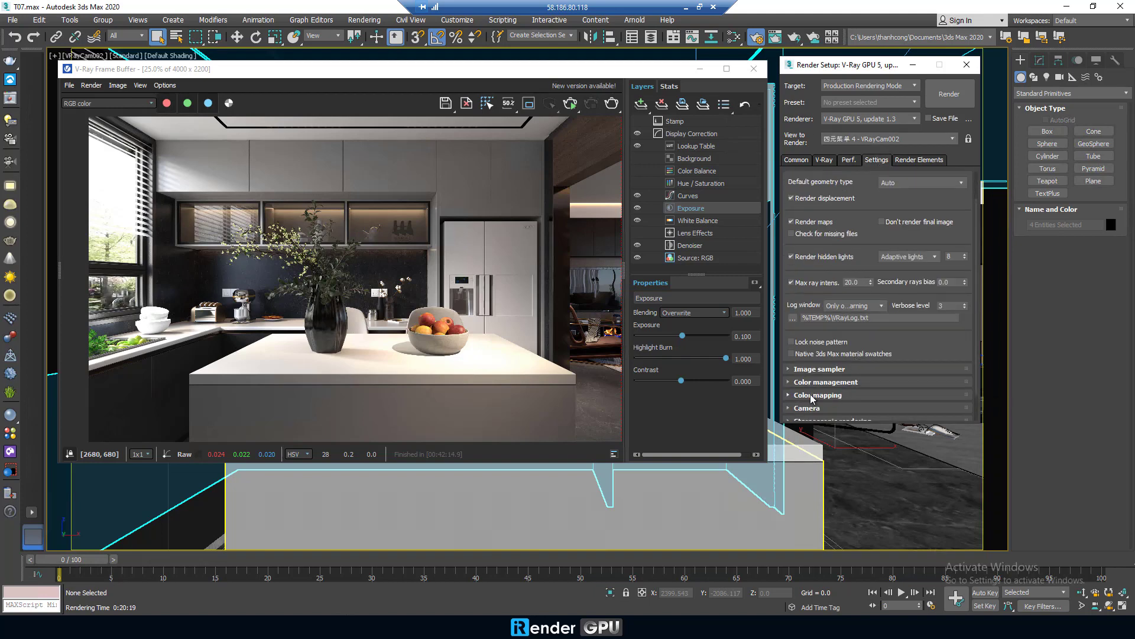
{"action": "left_click", "coordinate": [948, 93]}
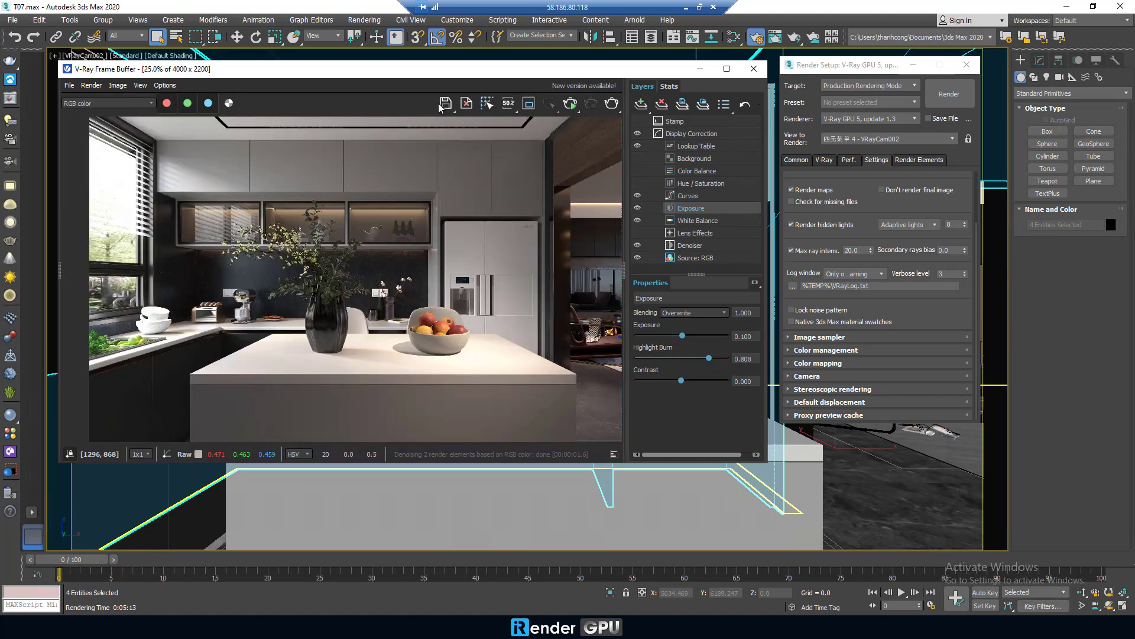
Save the GPU render from the frame buffer as GPU_kitchen.png on the Desktop
{"action": "left_click", "coordinate": [445, 103]}
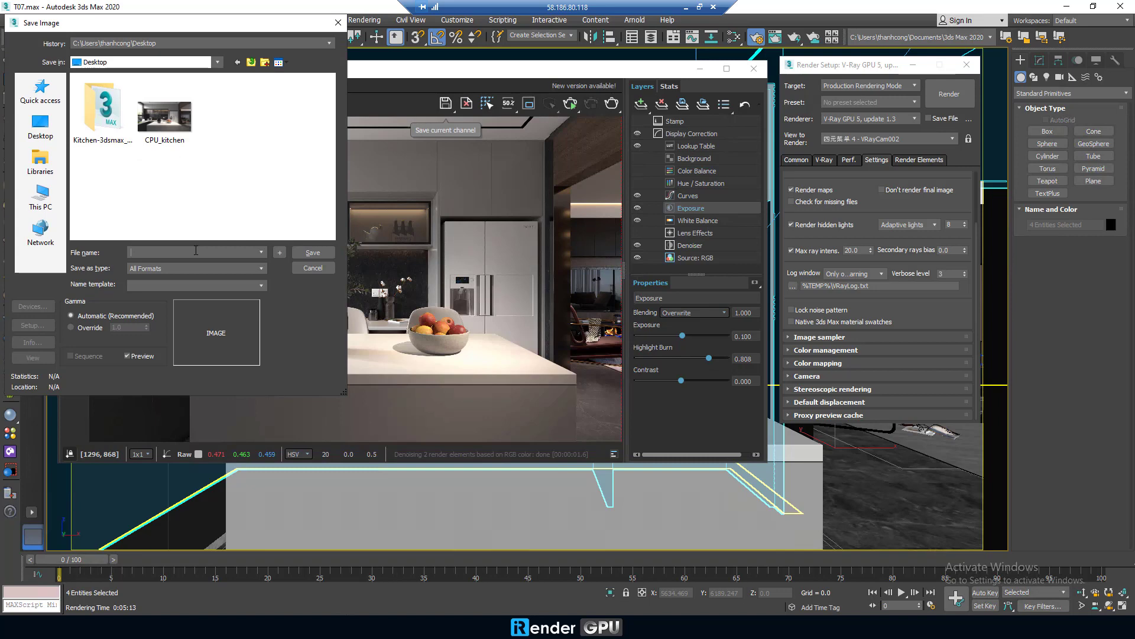
{"action": "left_click", "coordinate": [259, 268]}
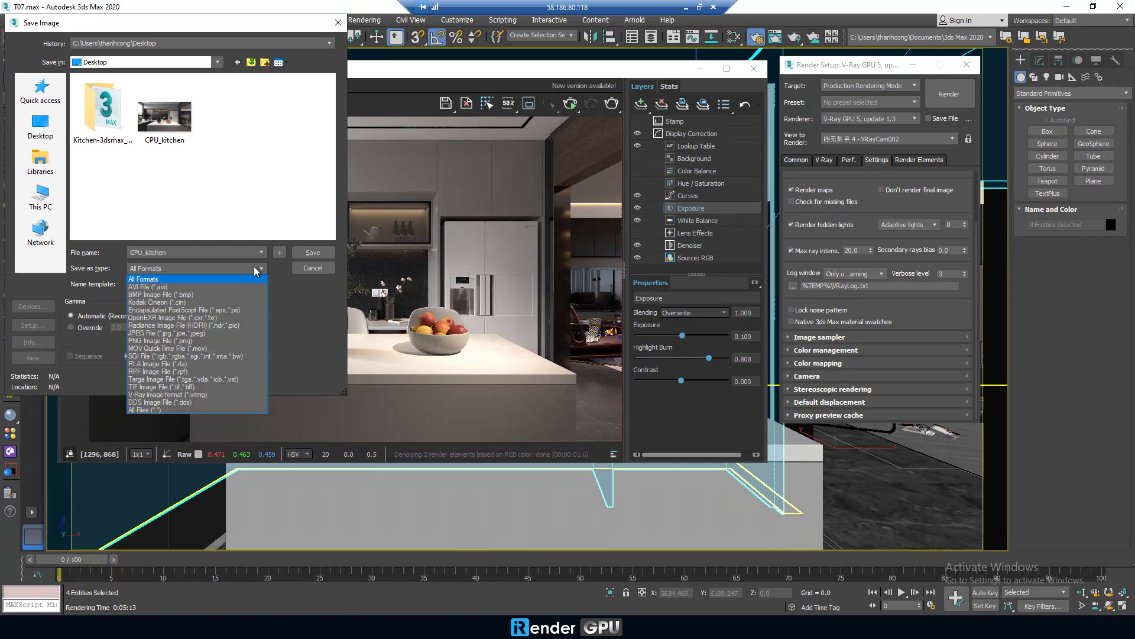
{"action": "left_click", "coordinate": [312, 267]}
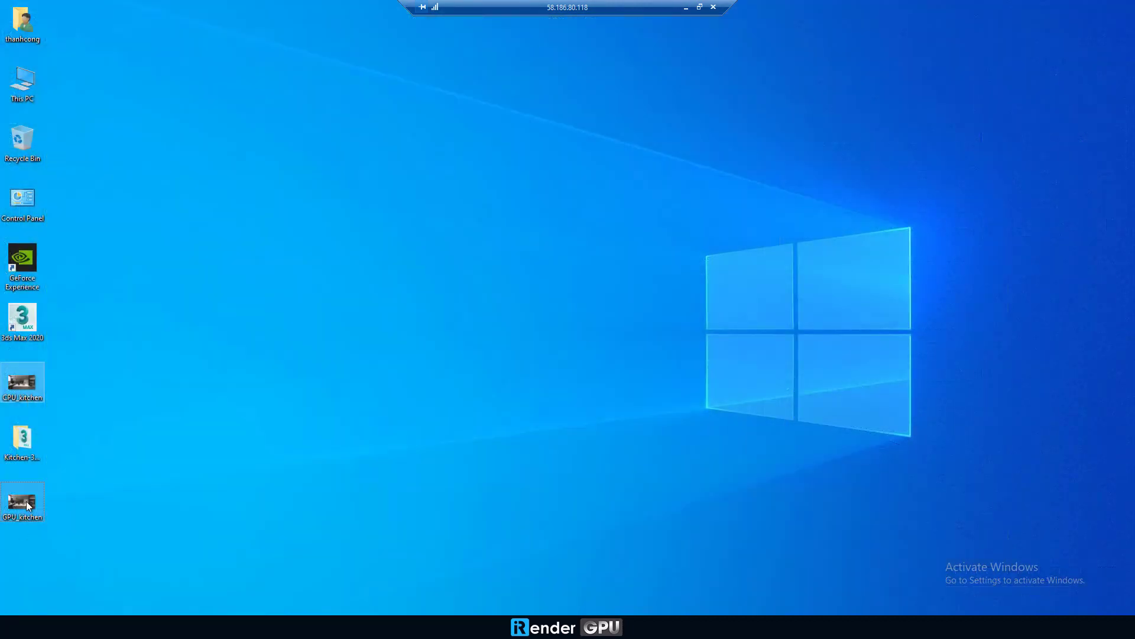
Verify both PNGs on Storage (Z:) and disconnect the remote desktop session
{"action": "double_click", "coordinate": [22, 79]}
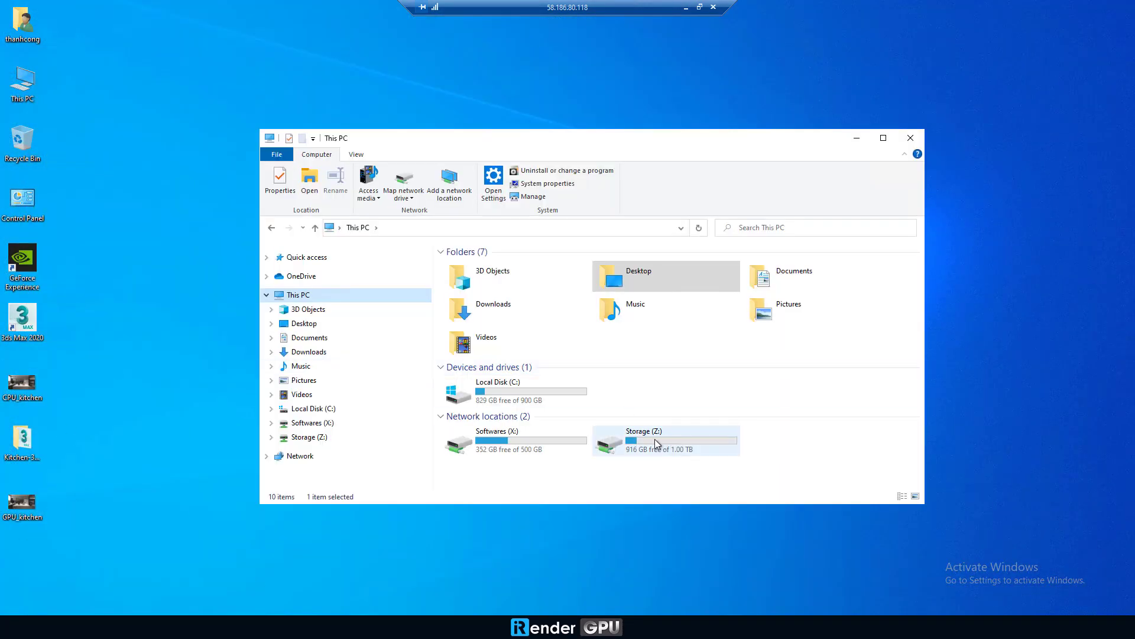
{"action": "double_click", "coordinate": [644, 440]}
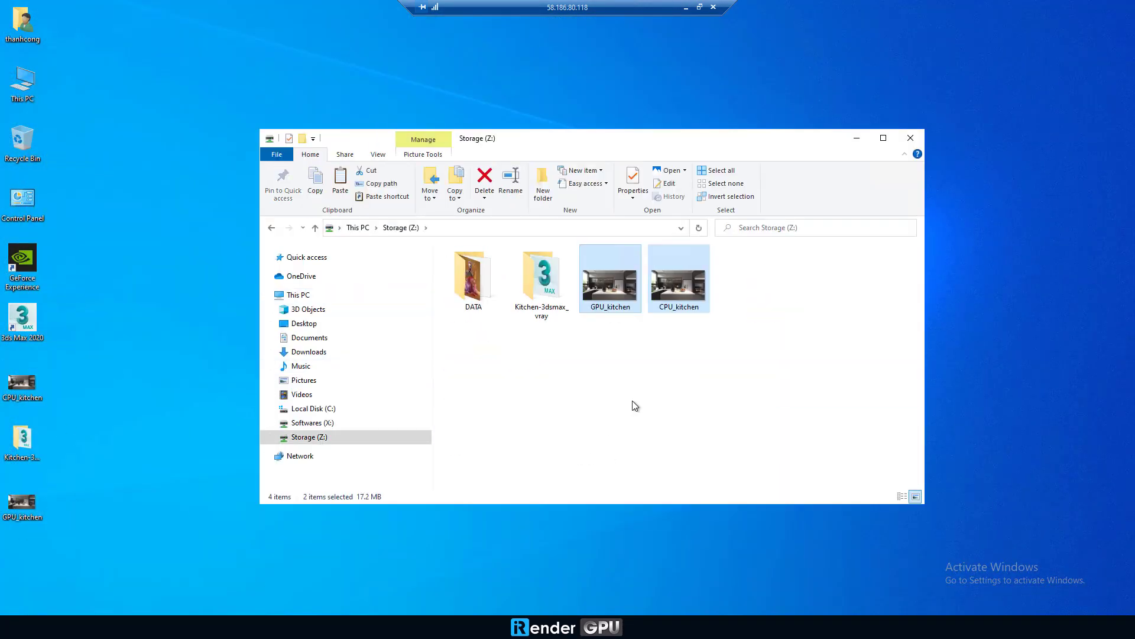
{"action": "left_click", "coordinate": [911, 137]}
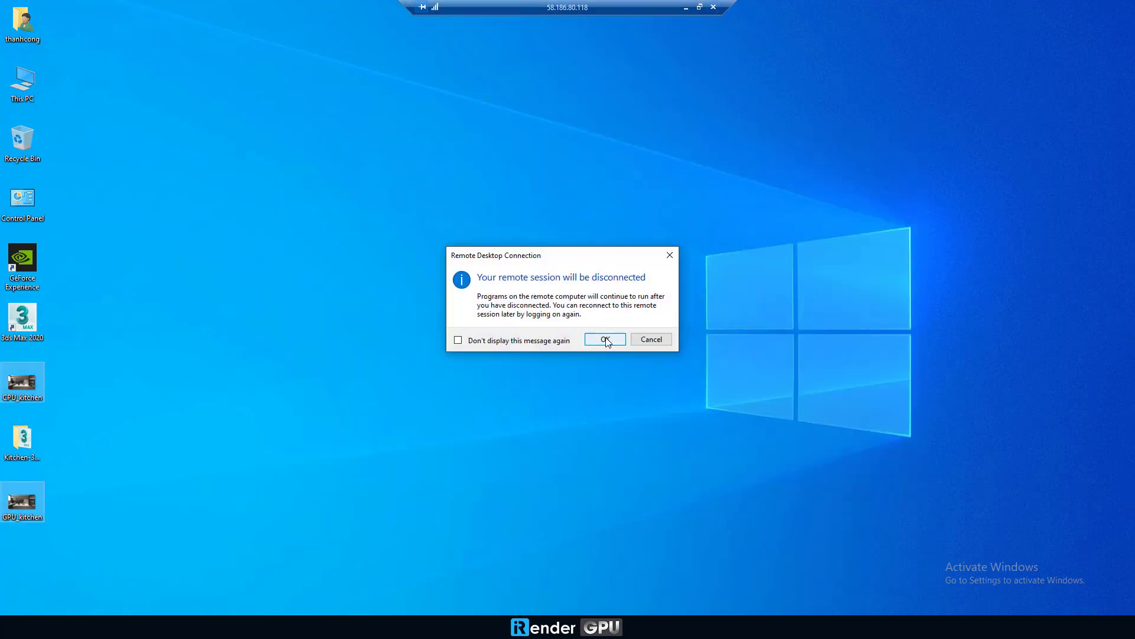
{"action": "left_click", "coordinate": [605, 339]}
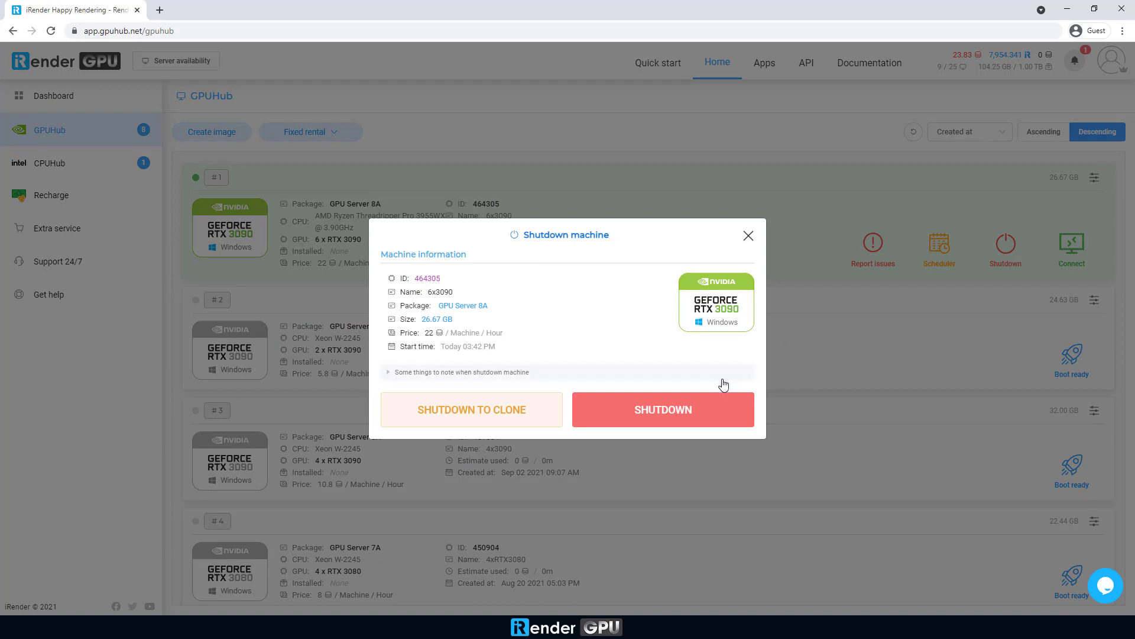
Shut down the 6x3090 machine from the GPUHub page and dismiss the feedback prompt
{"action": "left_click", "coordinate": [661, 409]}
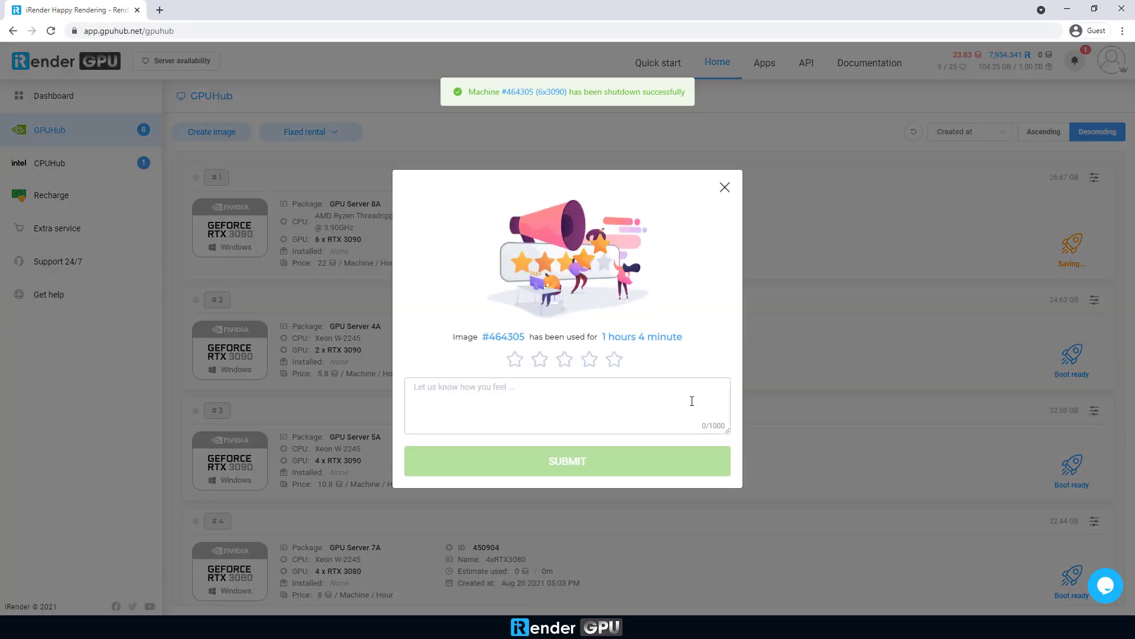
{"action": "left_click", "coordinate": [566, 460]}
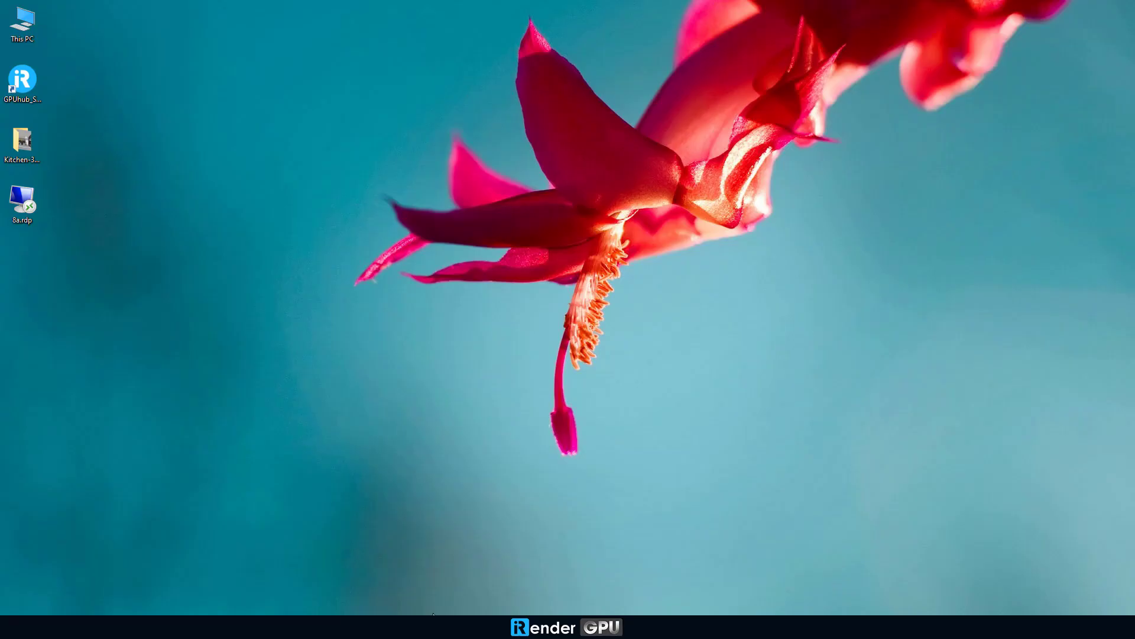
Launch GpuHub Sync and download CPU_kitchen.png and GPU_kitchen.png from Your Storage (Z:)
{"action": "double_click", "coordinate": [22, 76]}
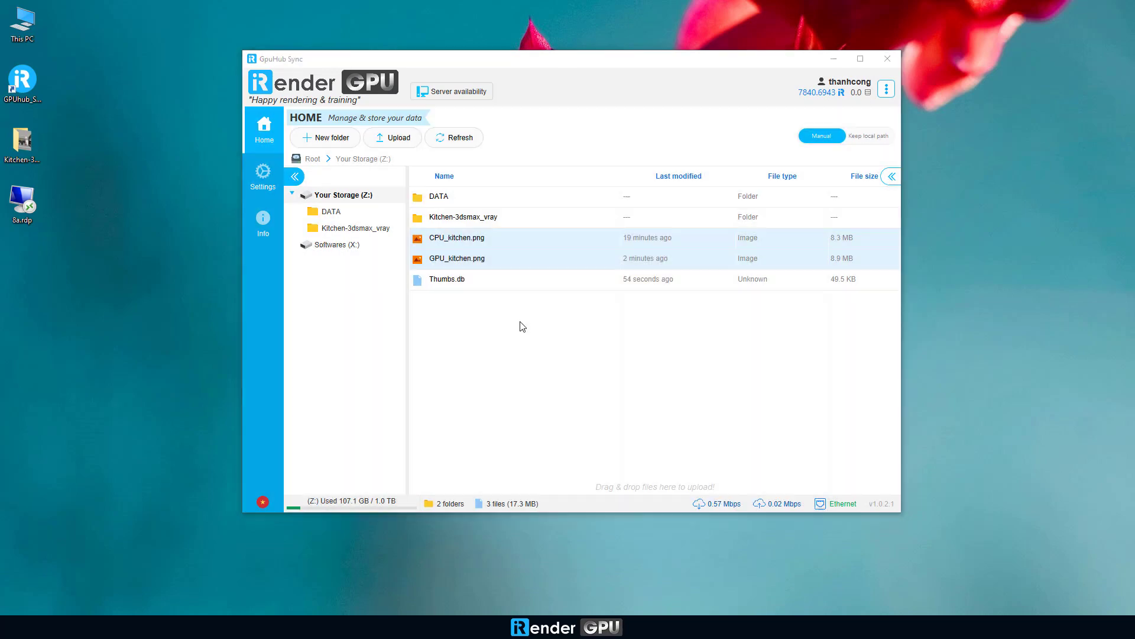
{"action": "left_click", "coordinate": [891, 176]}
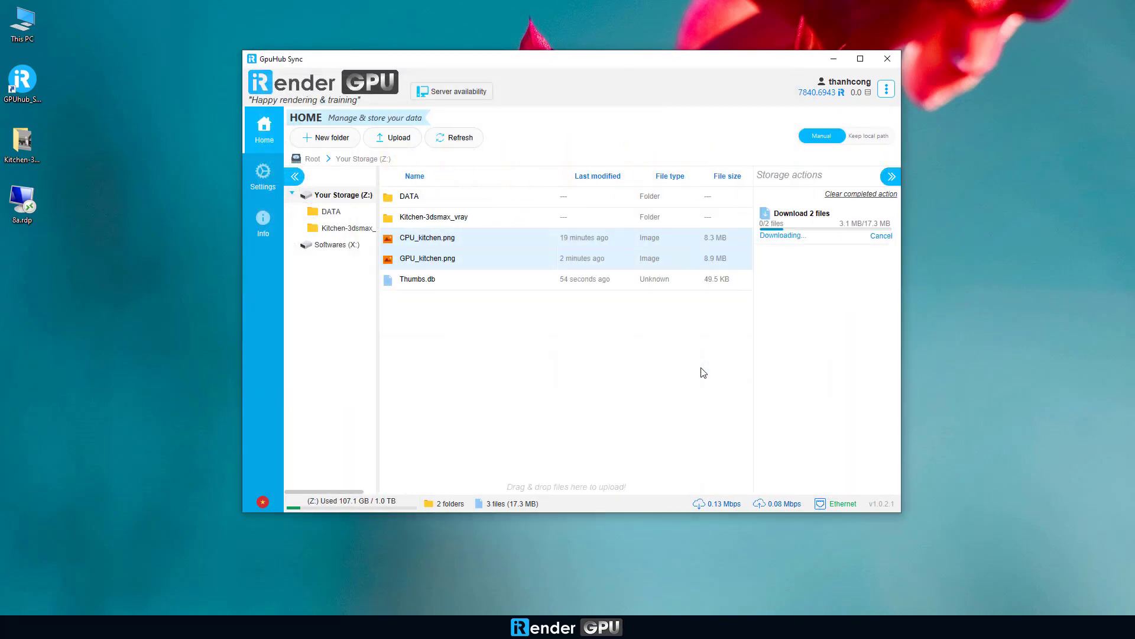